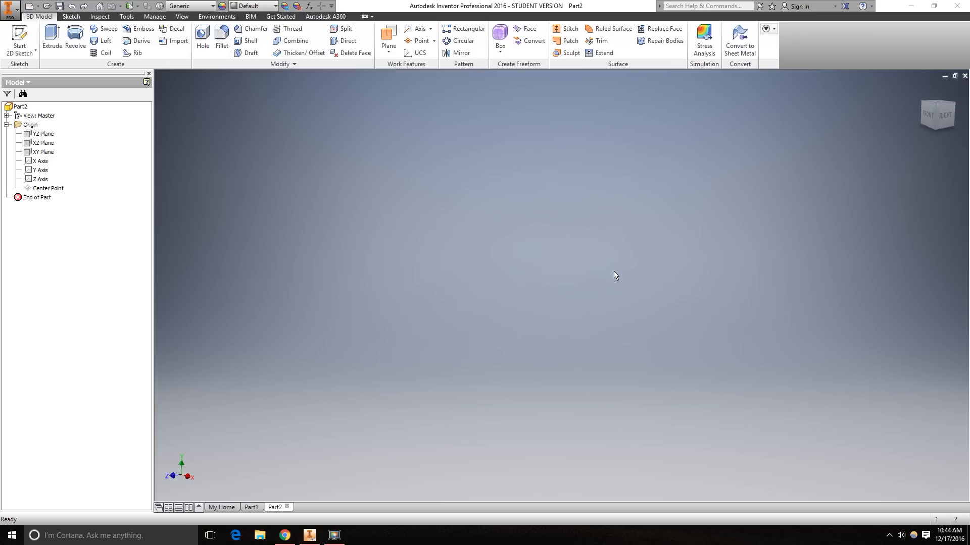
Check the reference drill bit, then sketch a circle centred on the new part's origin
click(250, 507)
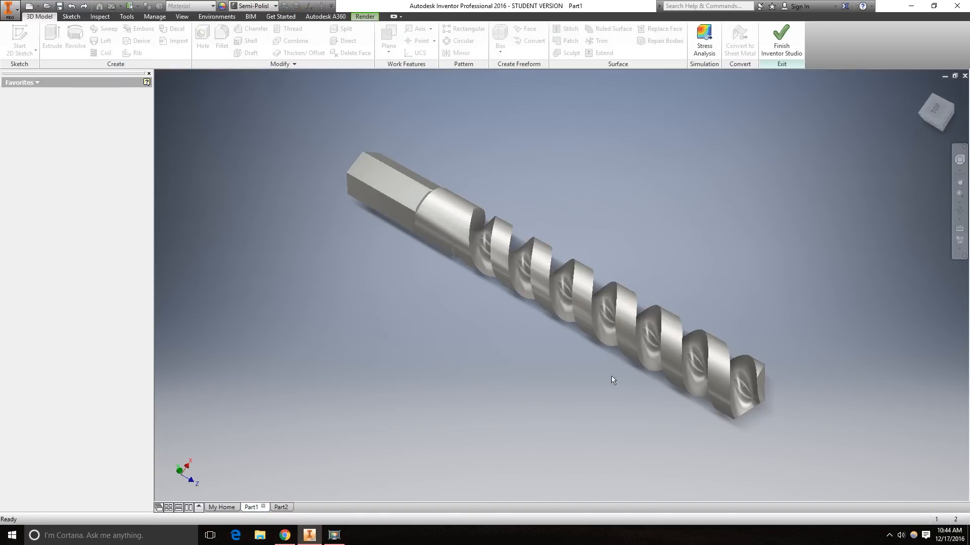
mouse_move(281, 507)
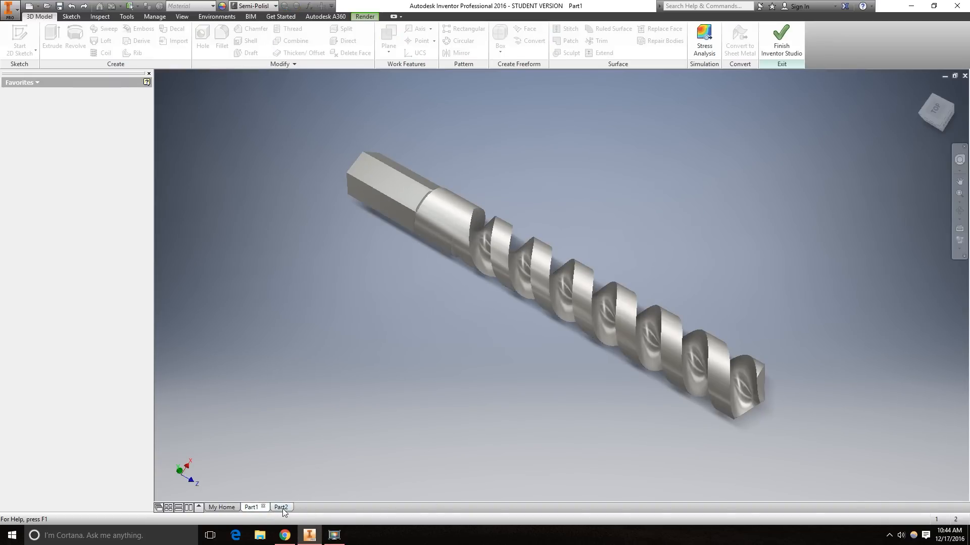
click(280, 507)
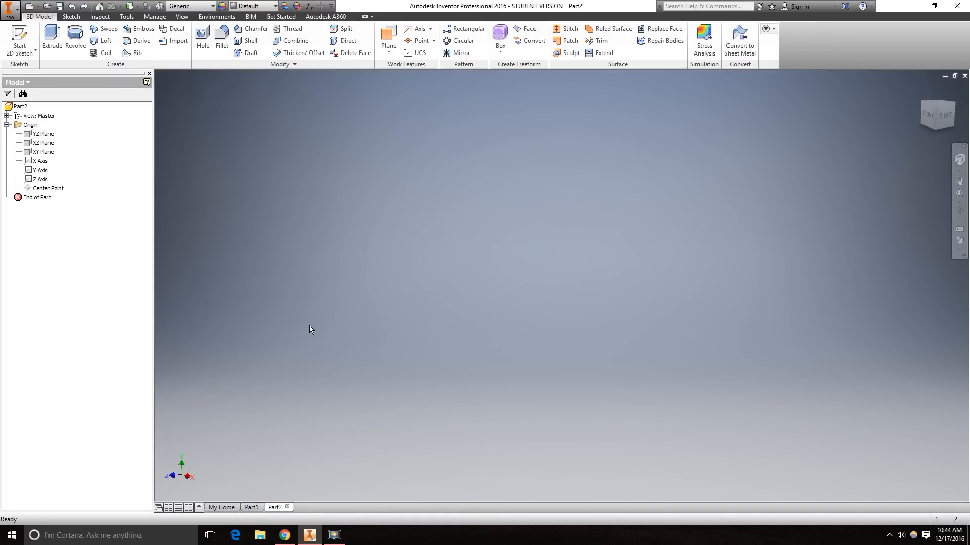
mouse_move(259, 372)
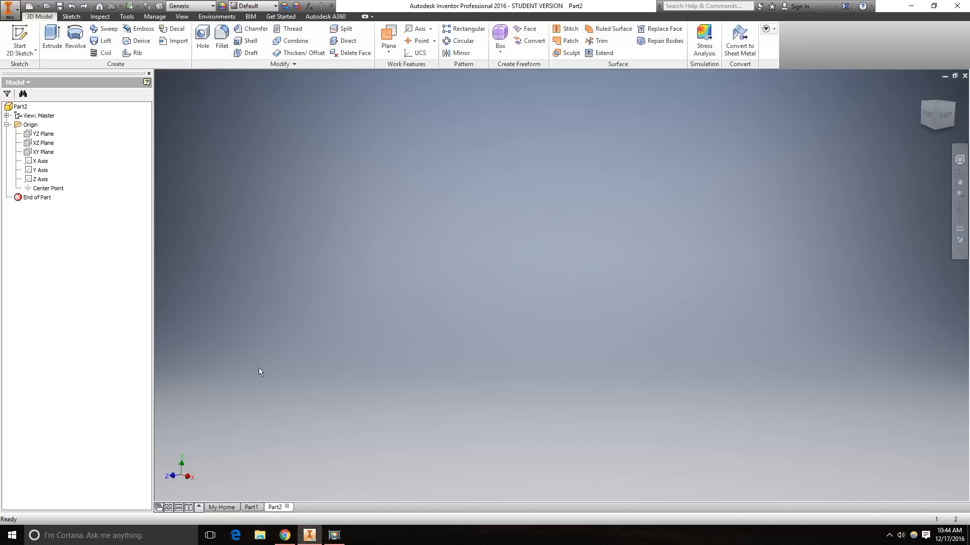
mouse_move(19, 37)
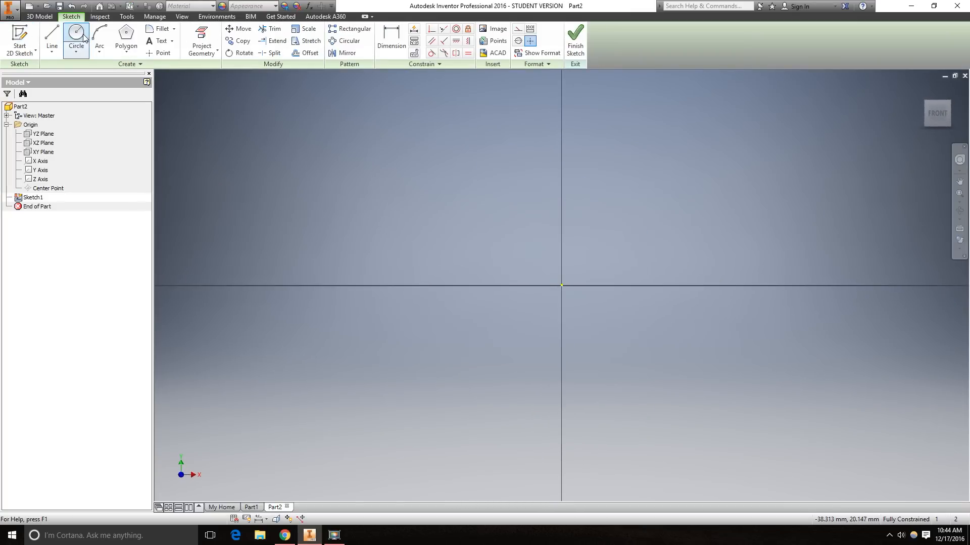
click(76, 37)
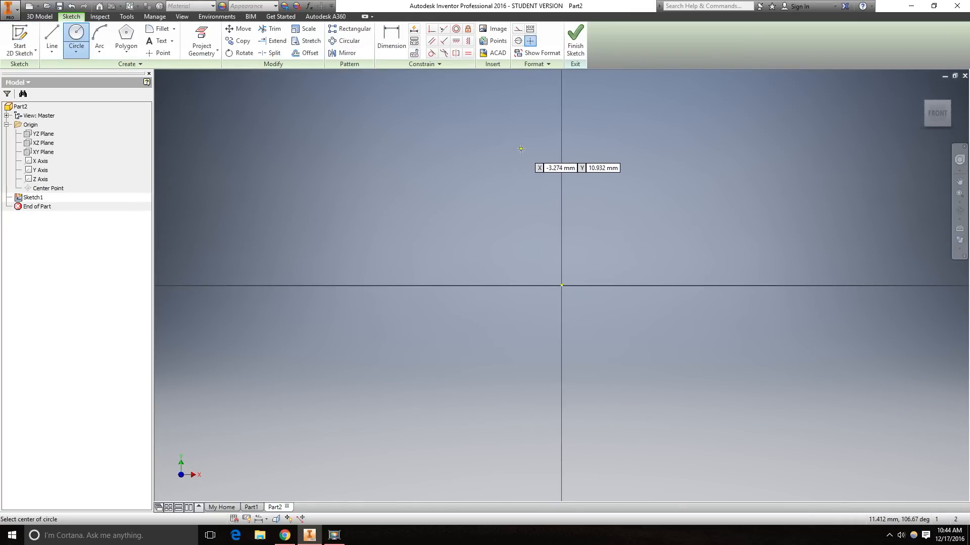
mouse_move(567, 347)
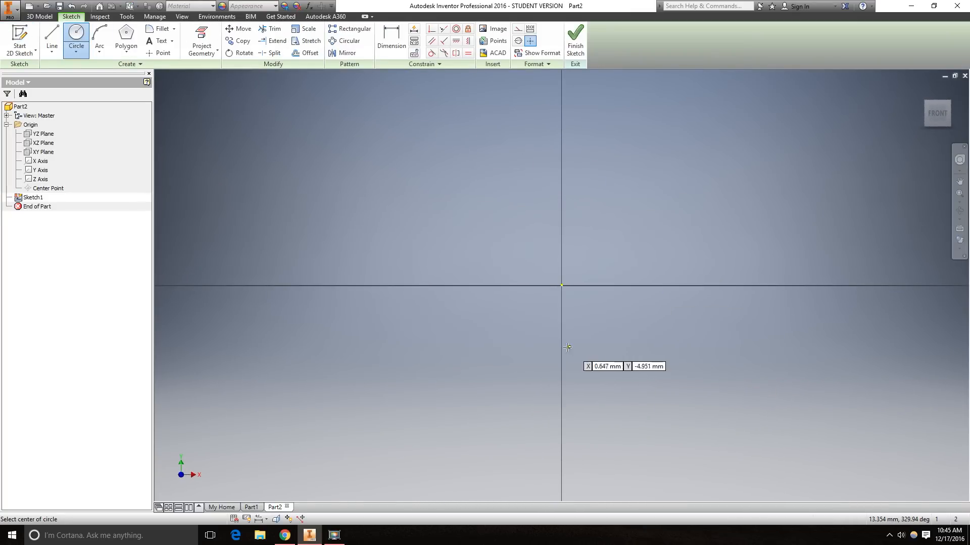
mouse_move(561, 285)
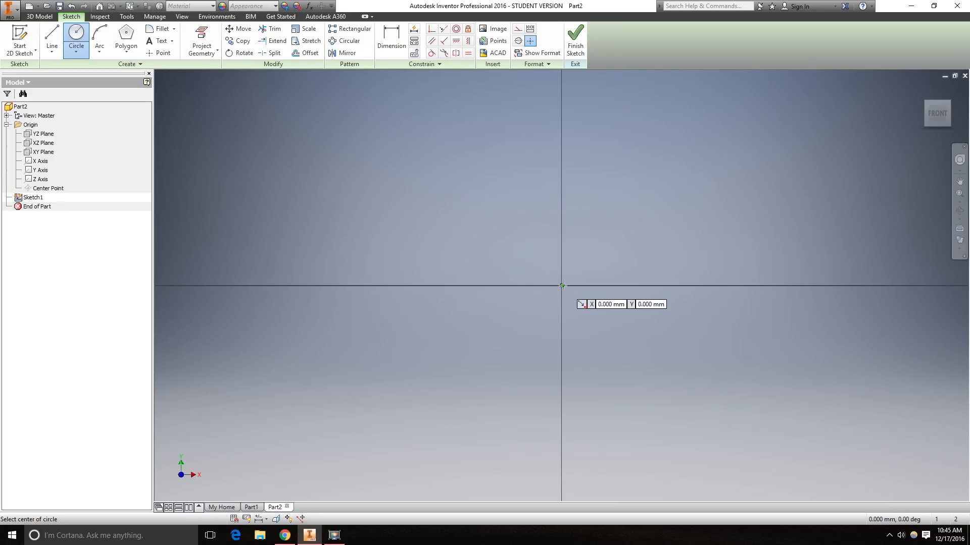
click(562, 285)
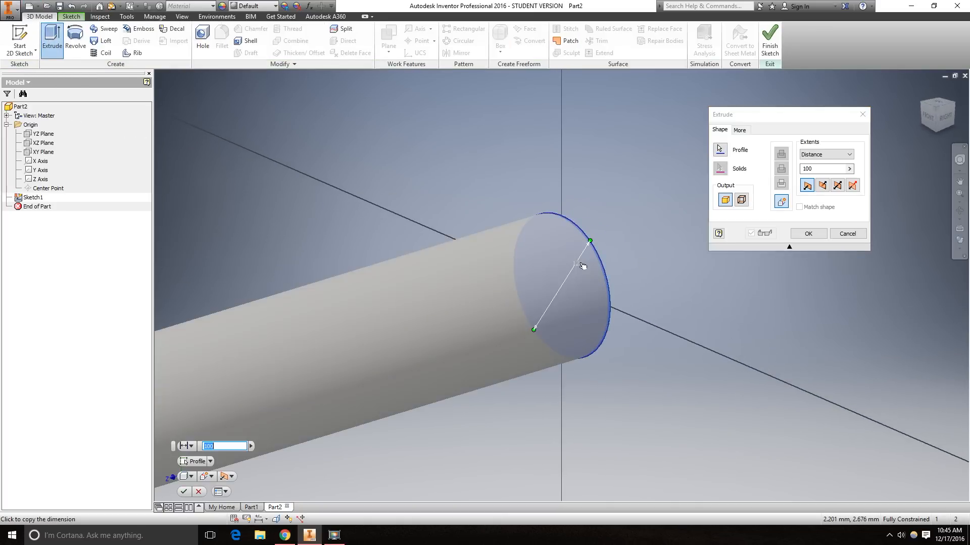
Set the extrusion distance to 100 mm and create Extrusion1
text(1)
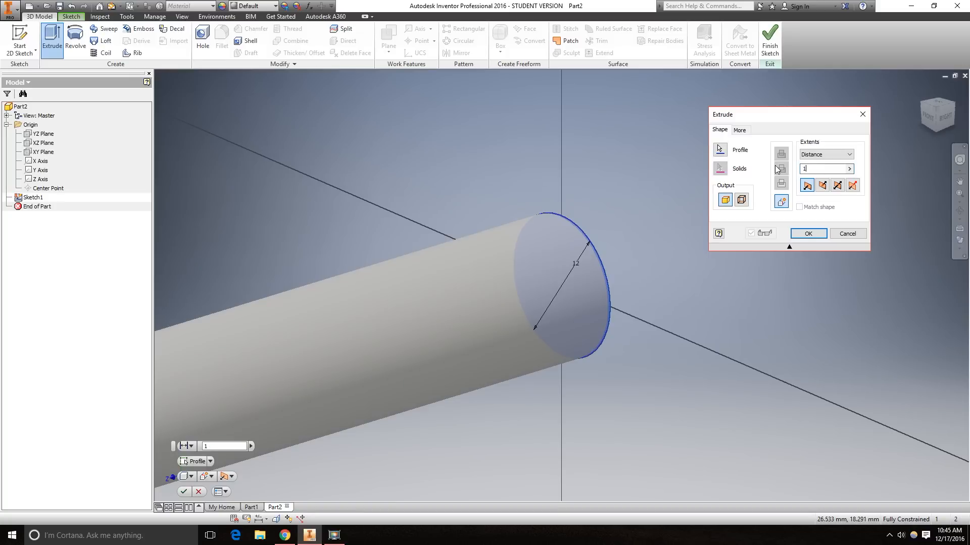
text(100)
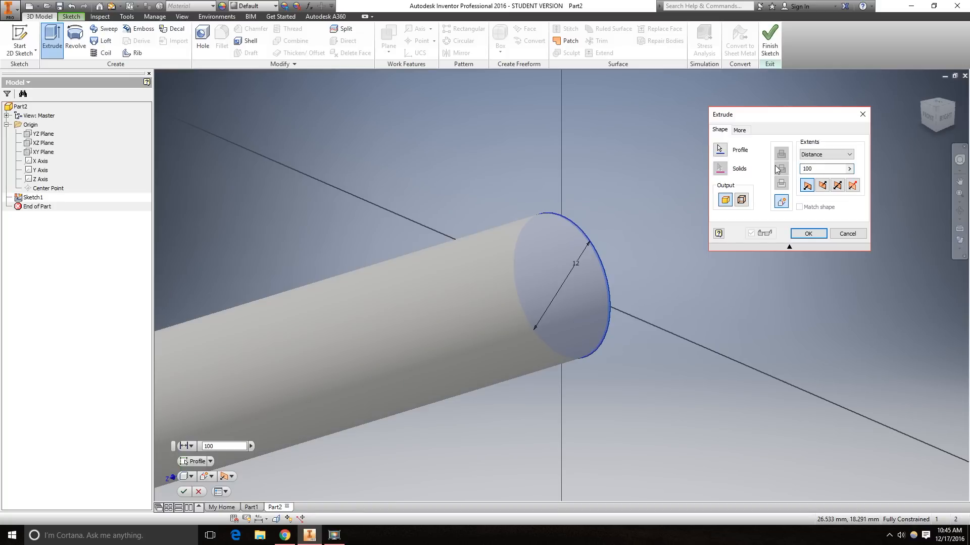
click(807, 233)
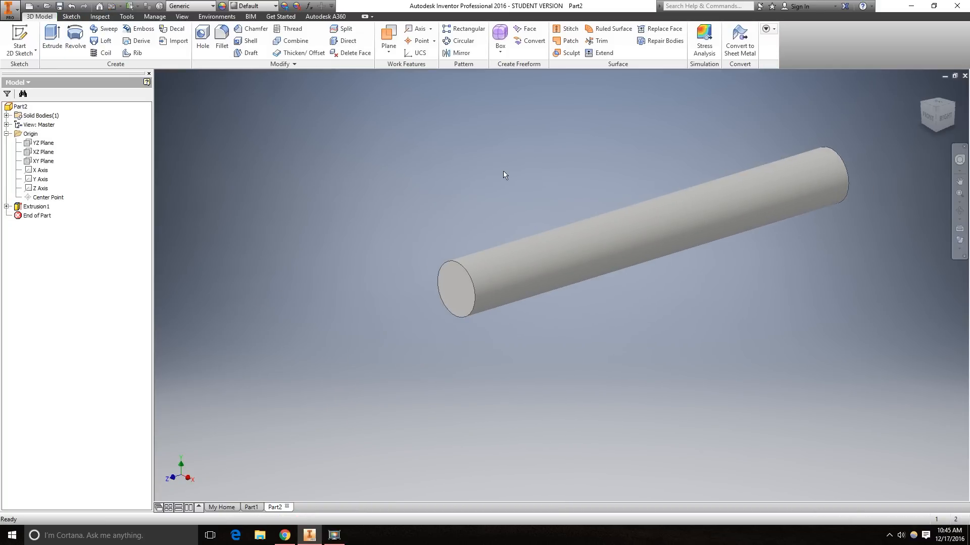
Sketch a 10 mm circle on the rim of the cylinder's end face as Sketch2
click(251, 507)
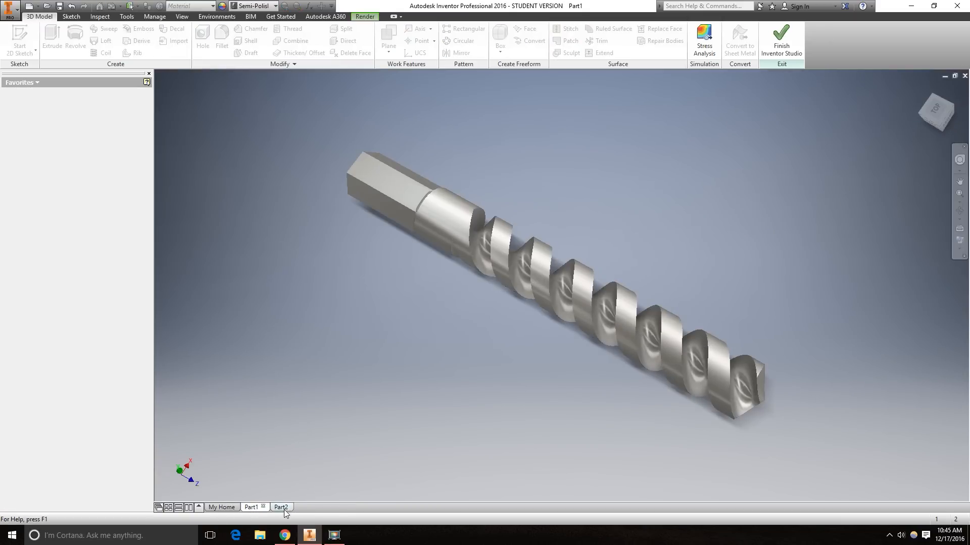
click(280, 507)
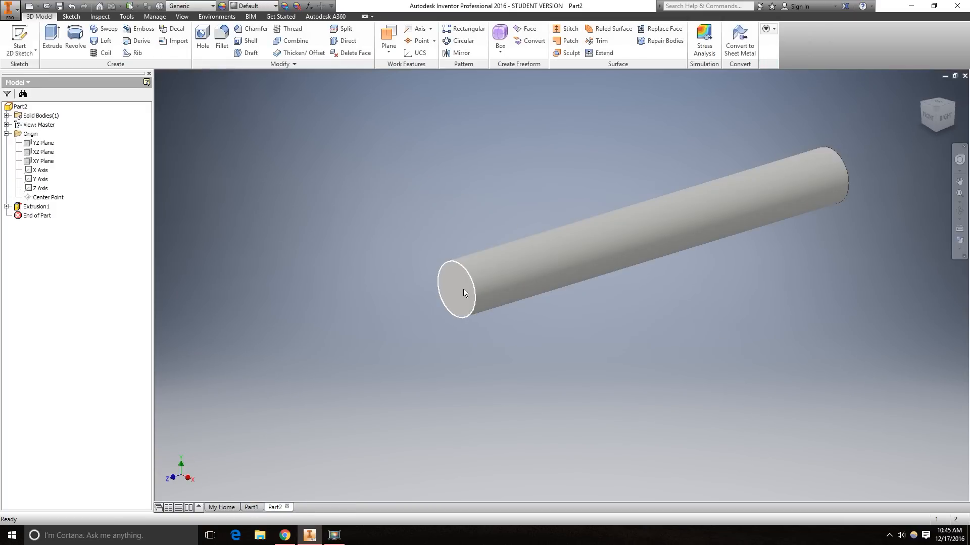
click(457, 291)
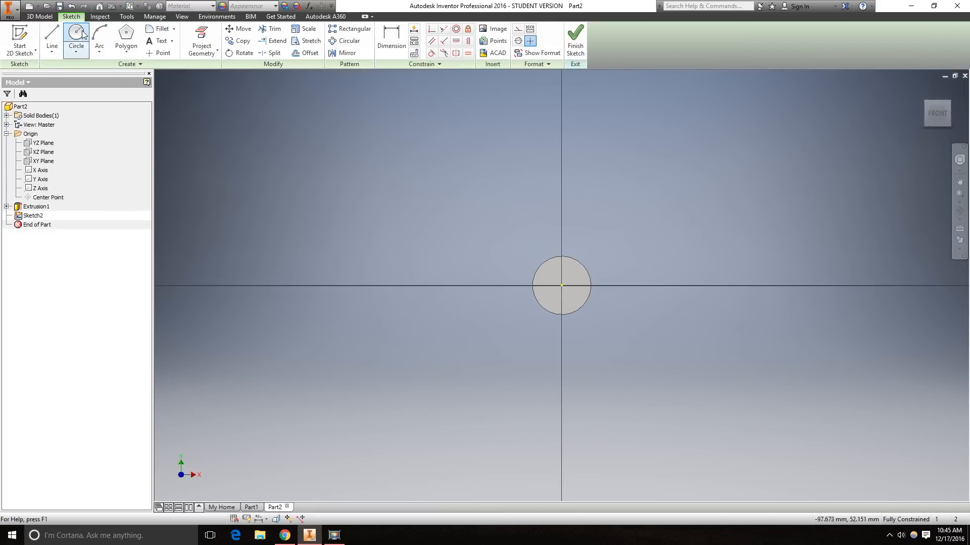
click(76, 41)
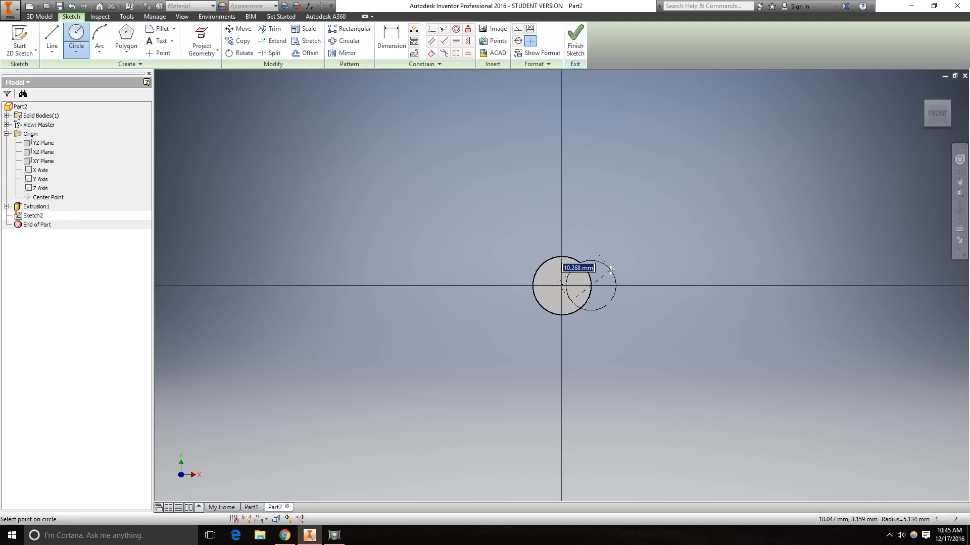
text(10)
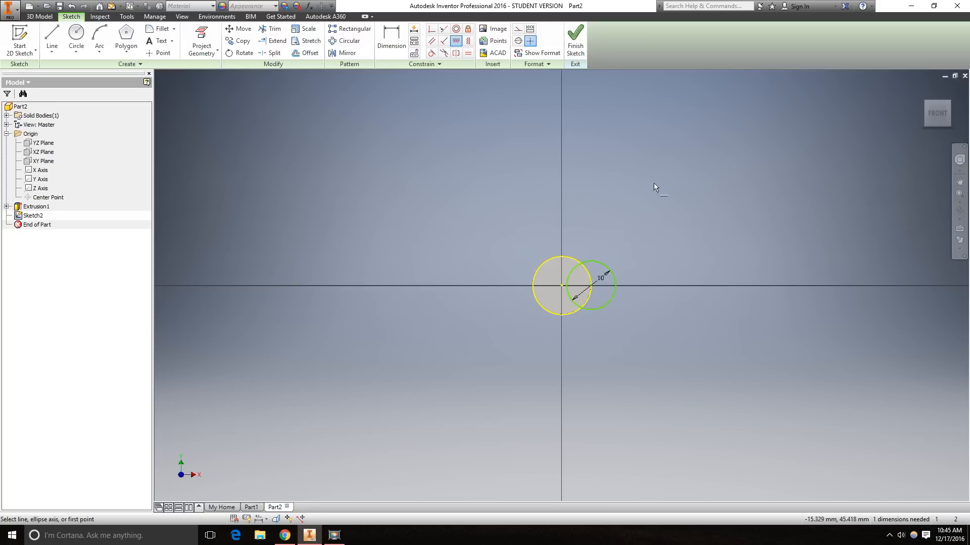
mouse_move(592, 288)
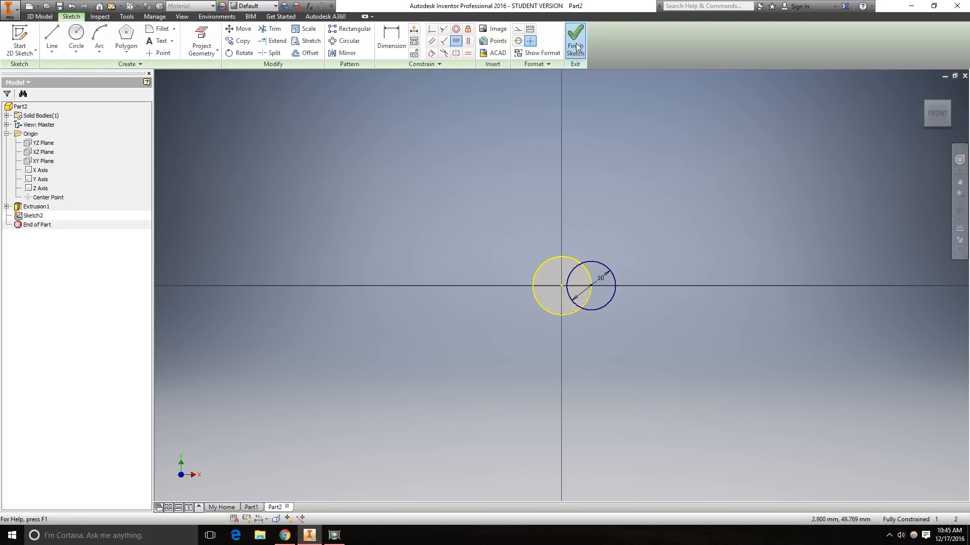
click(575, 41)
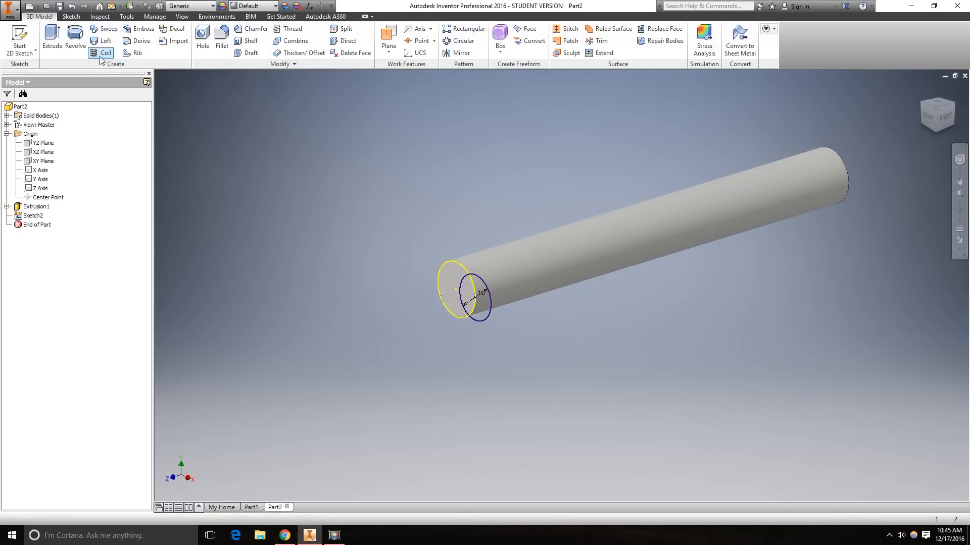
mouse_move(104, 53)
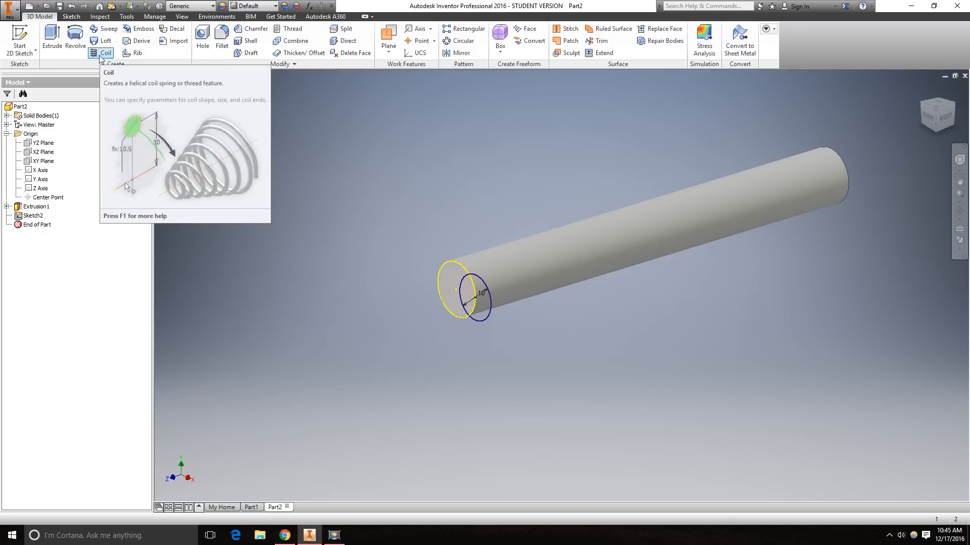
Start a coil with the 10 mm circle as profile and the Z axis
click(105, 53)
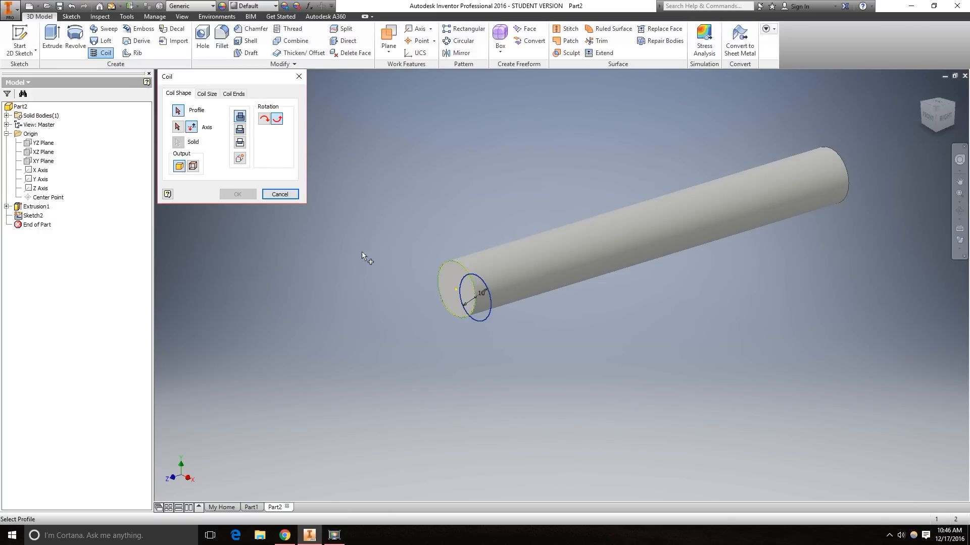
mouse_move(489, 298)
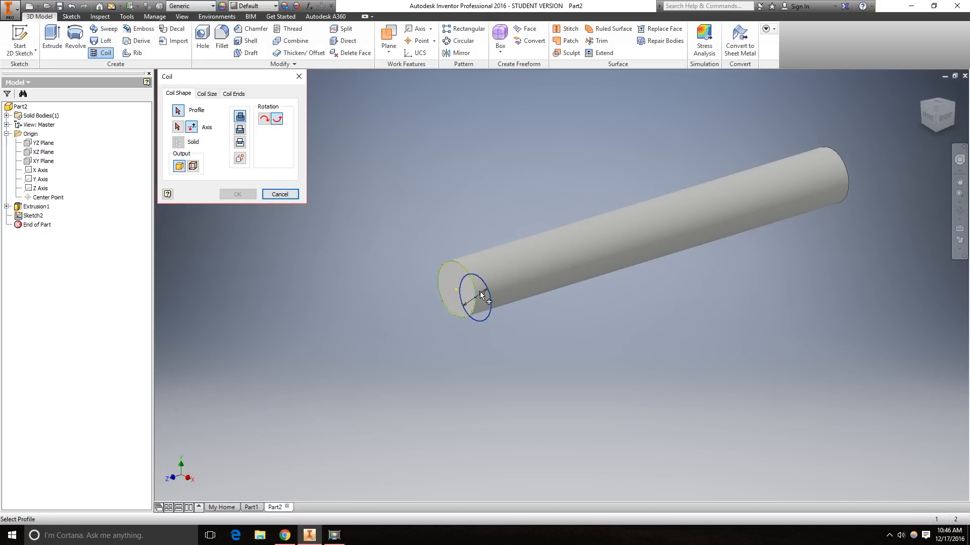
click(473, 295)
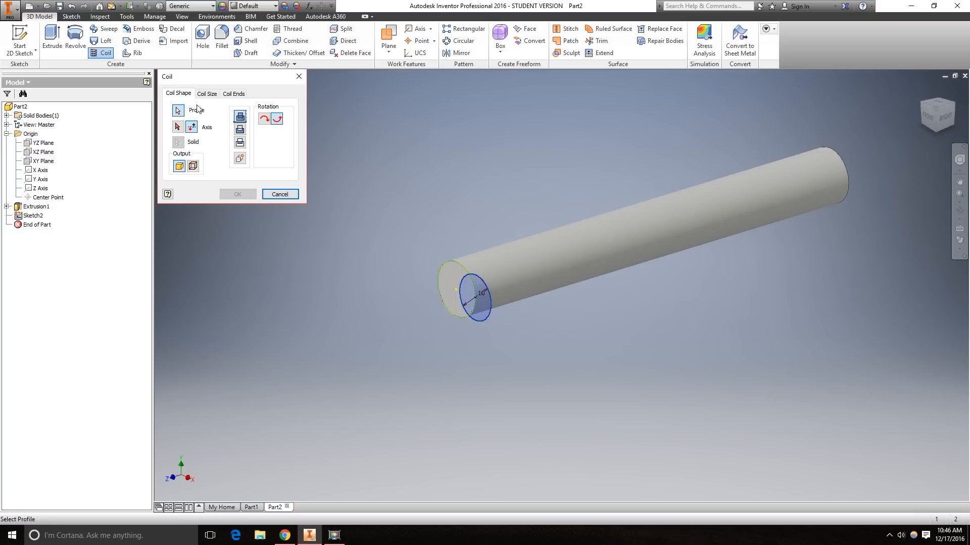
click(40, 188)
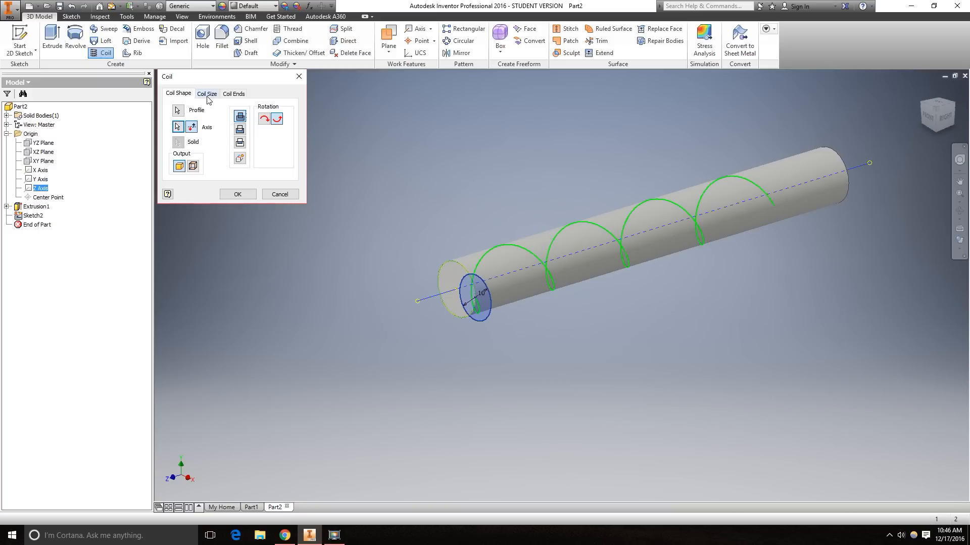
Set the coil to Pitch and Height with 20 mm pitch and 80 mm height, creating Coil1
click(206, 93)
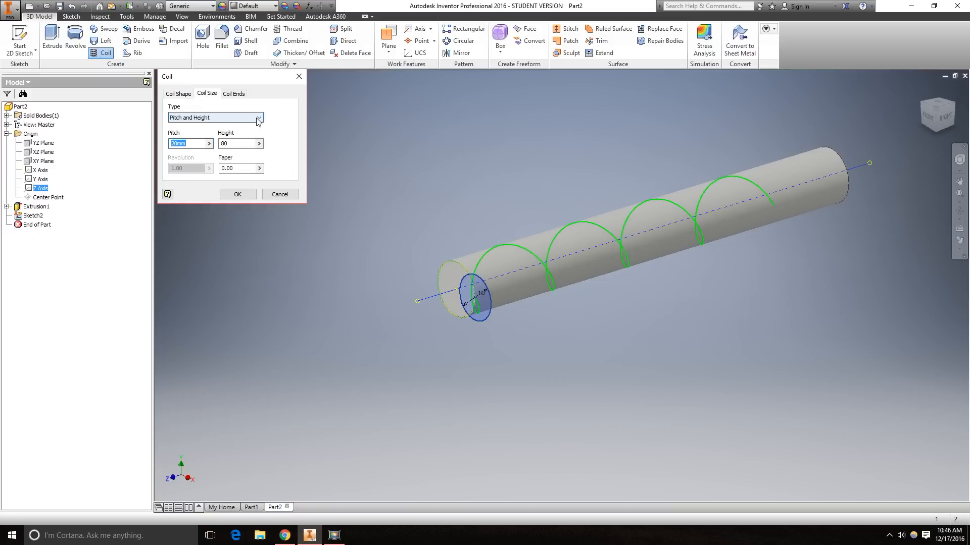
click(258, 118)
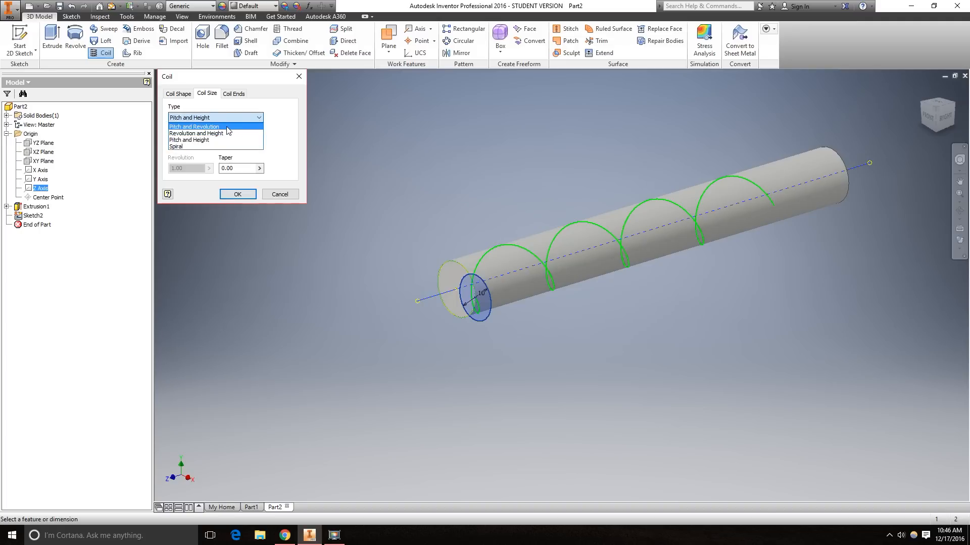
click(193, 127)
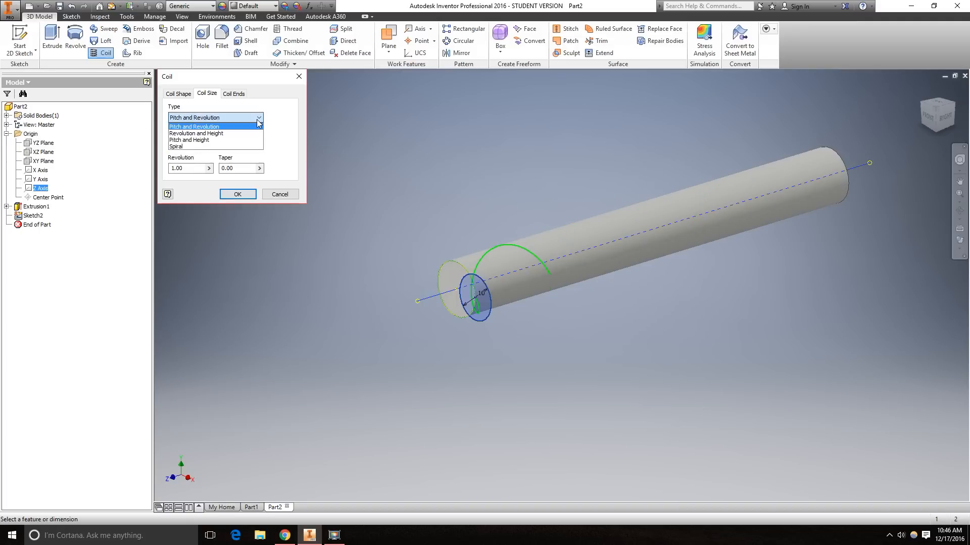
click(189, 140)
text(80)
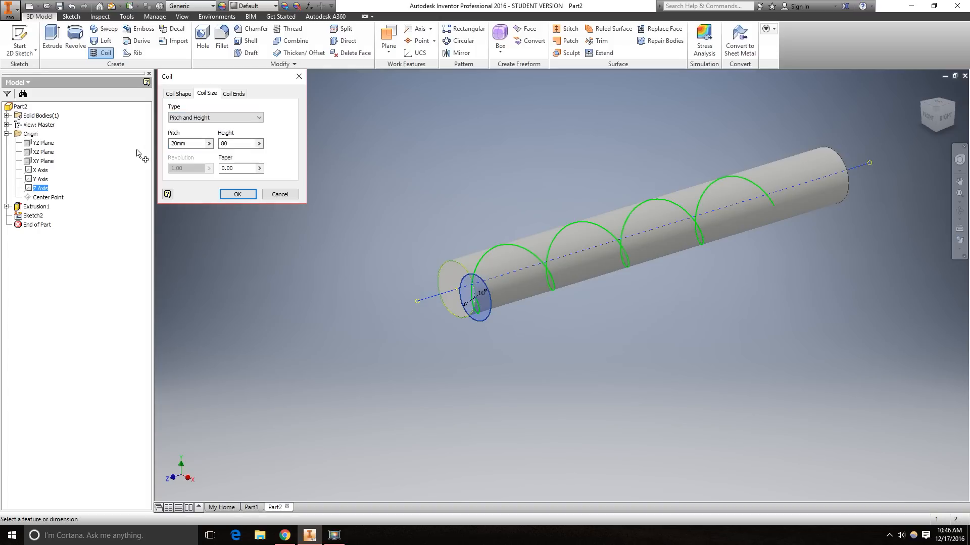
click(187, 144)
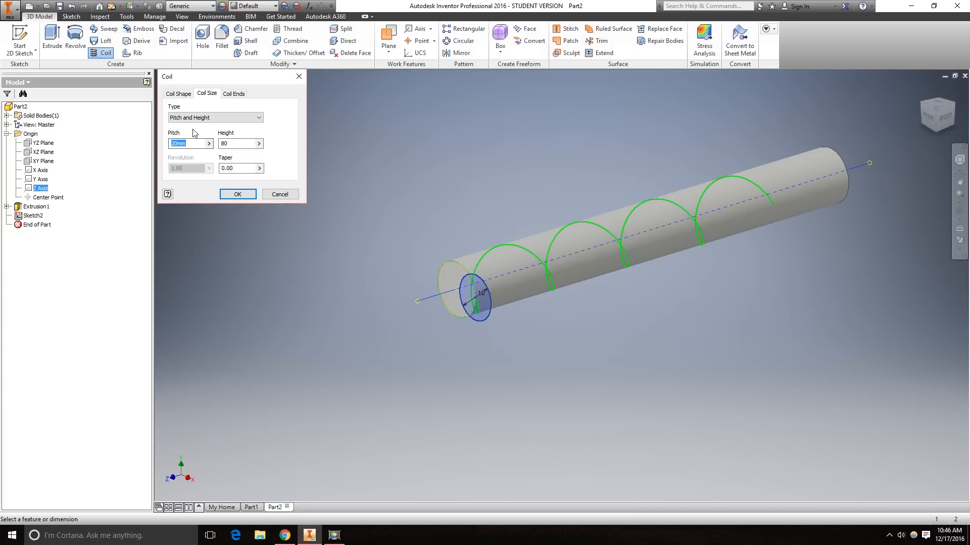
text(10)
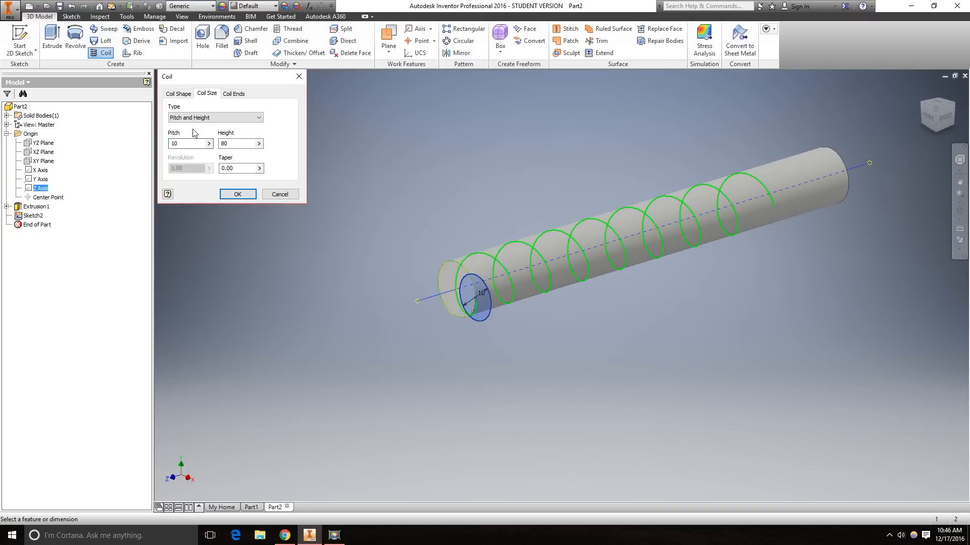
text(20)
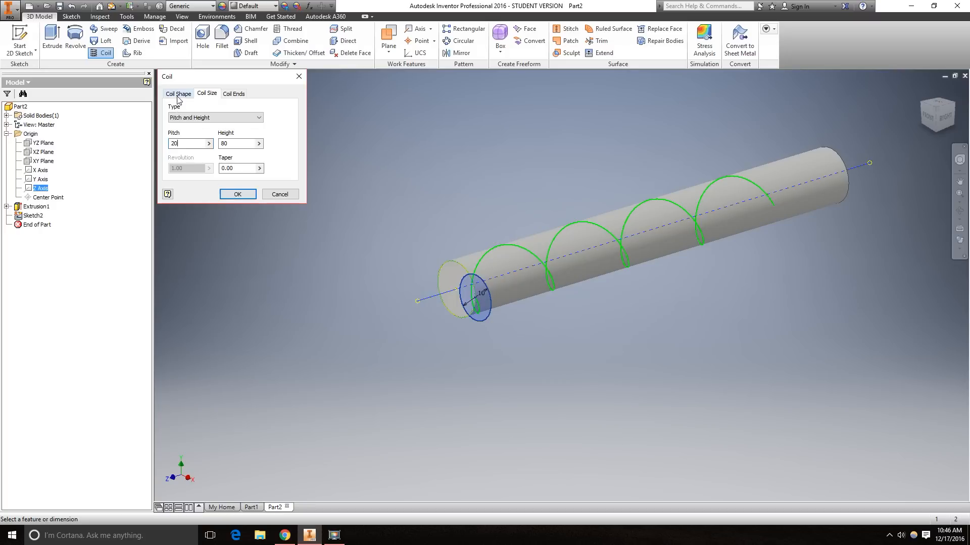
click(177, 94)
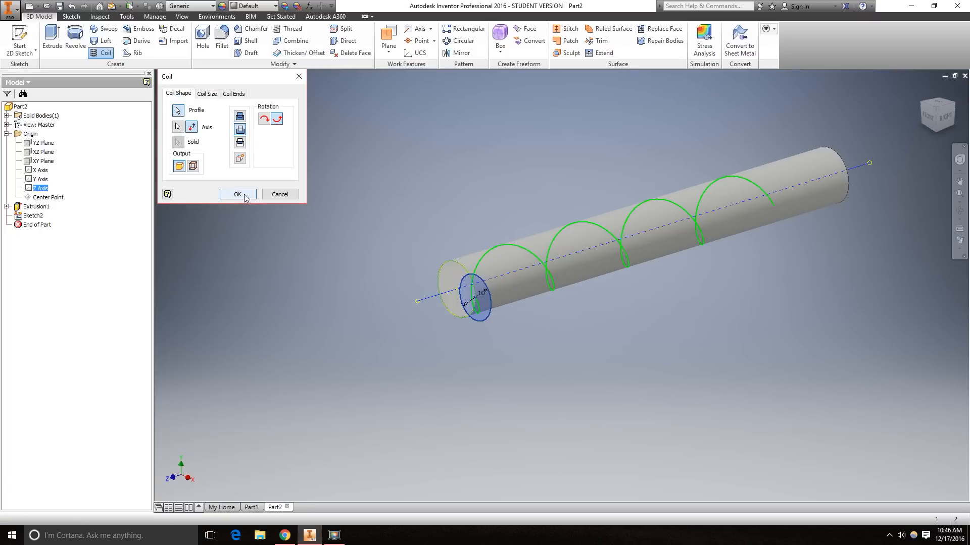
click(237, 194)
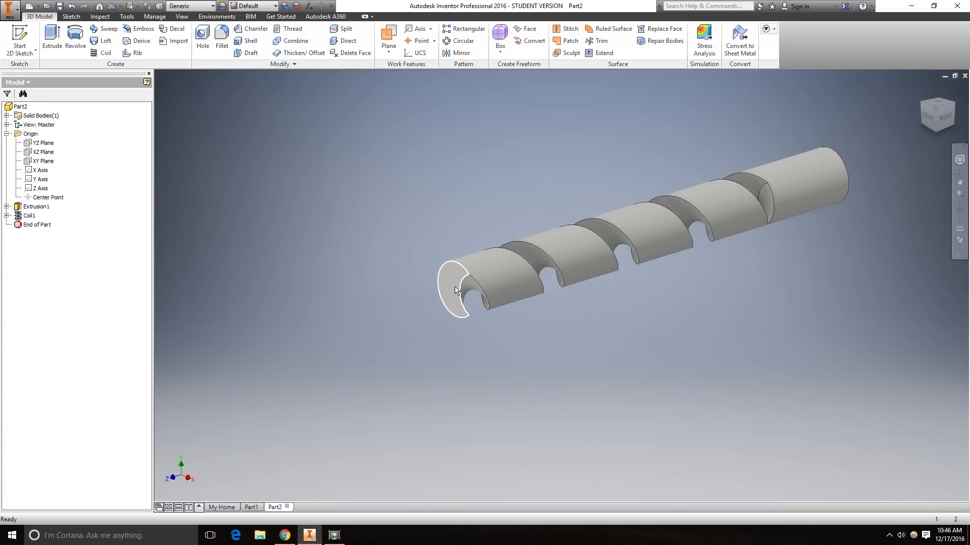
mouse_move(478, 132)
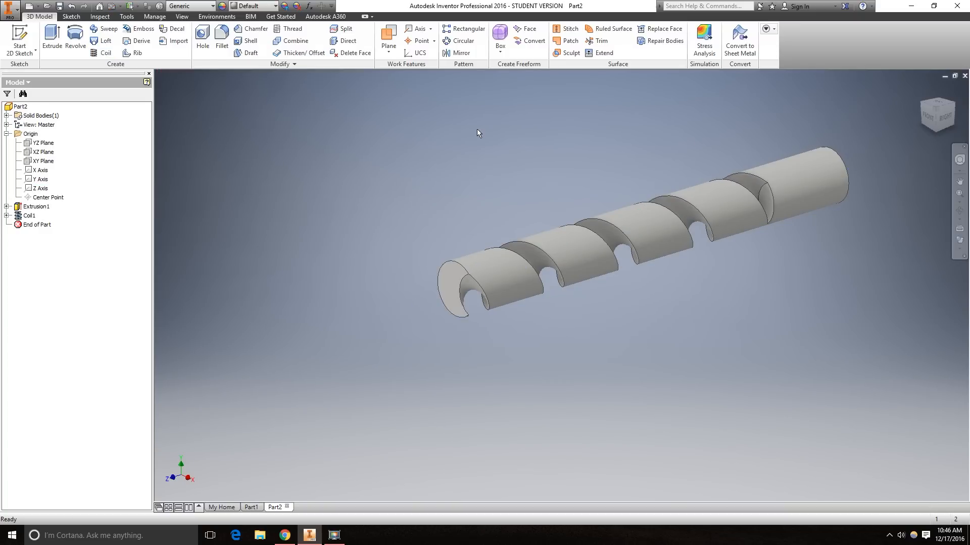
mouse_move(461, 41)
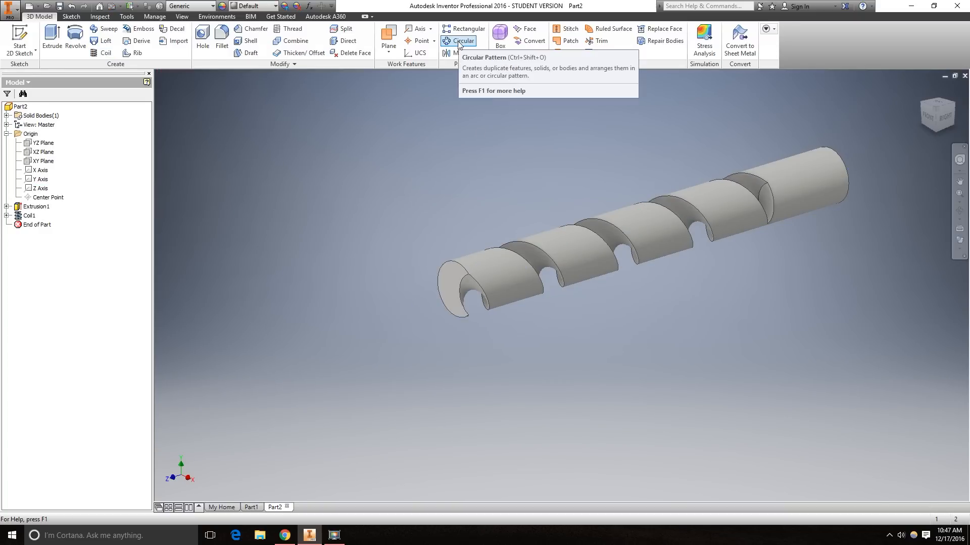
Circular-pattern Coil1 around the cylinder axis to add a second flute
click(463, 41)
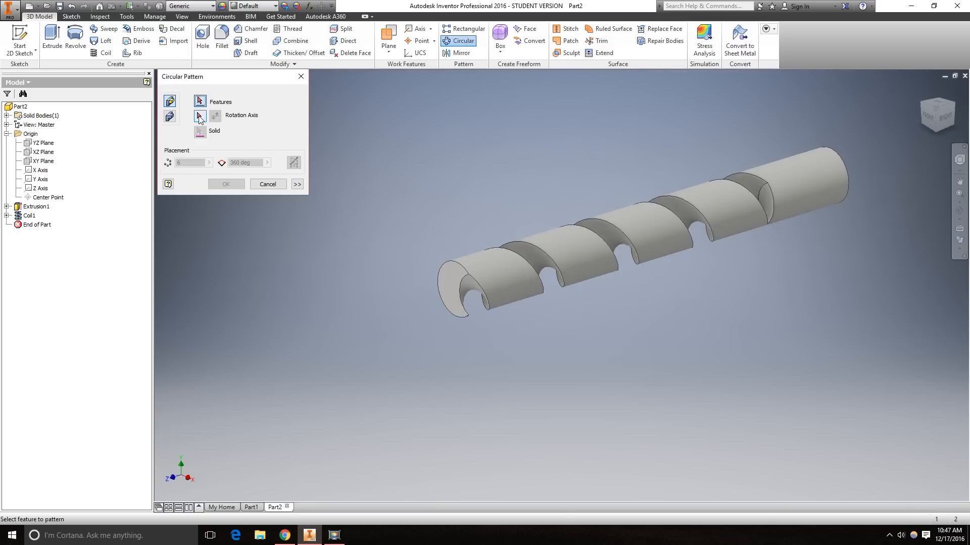
click(39, 188)
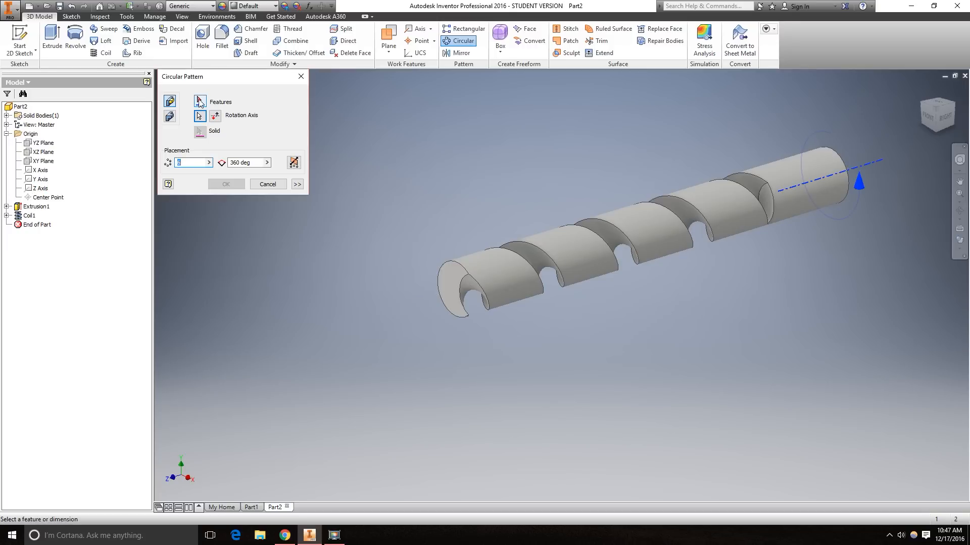
click(29, 215)
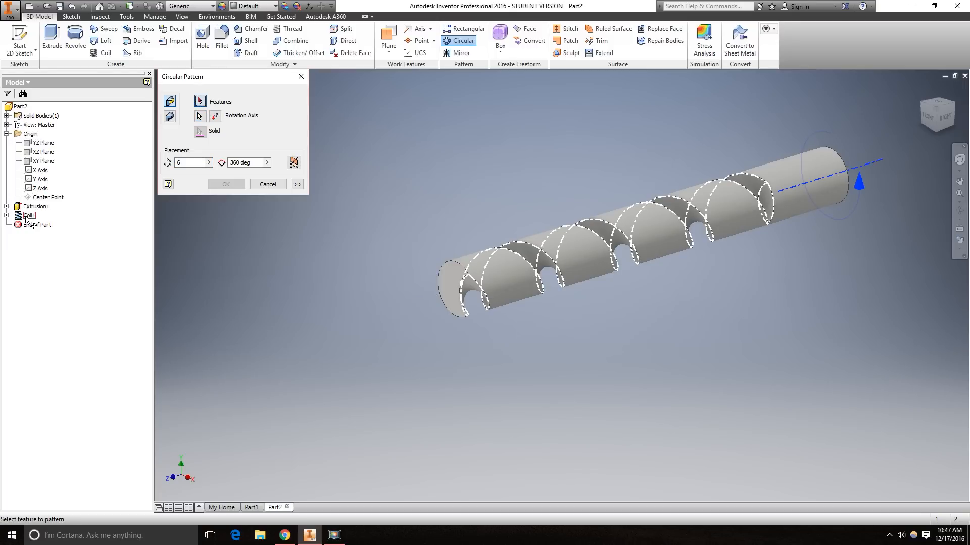
click(30, 215)
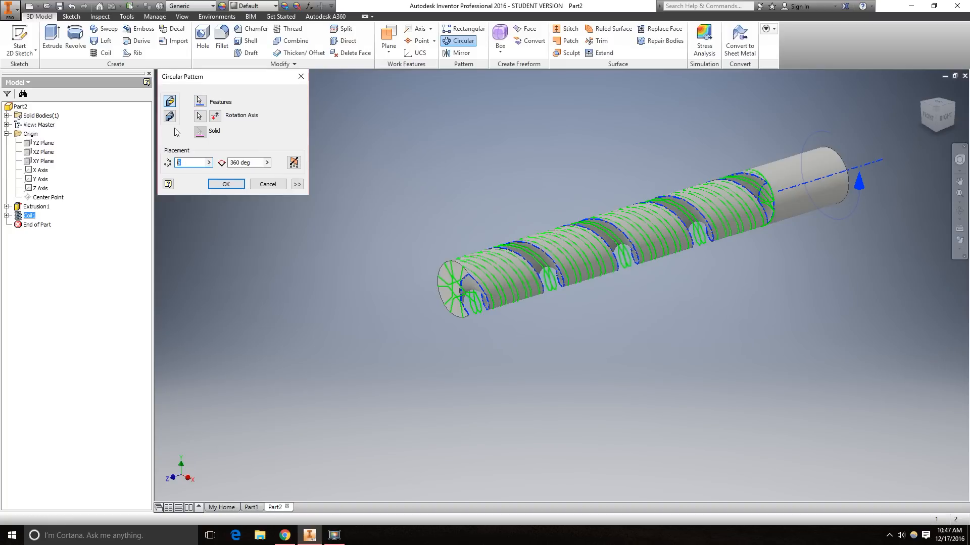
click(225, 184)
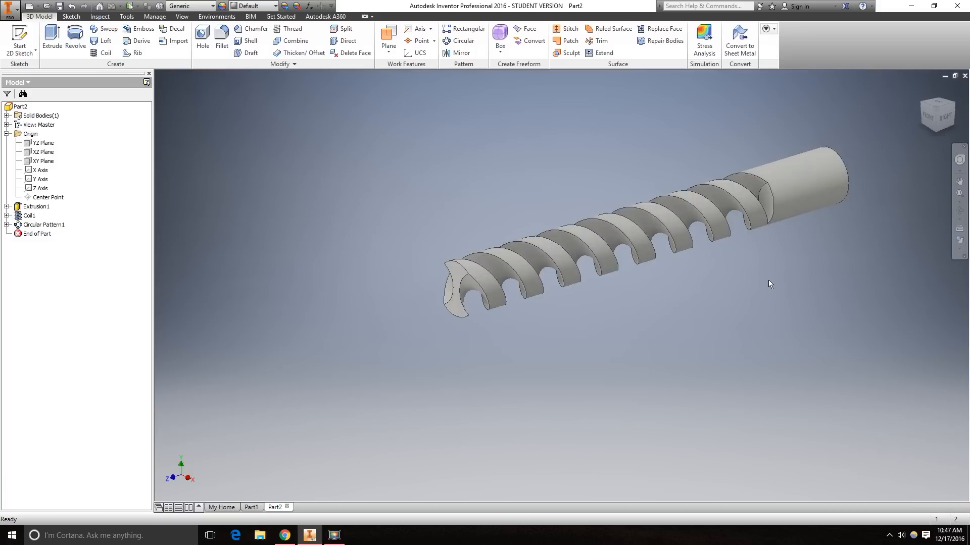
mouse_move(354, 439)
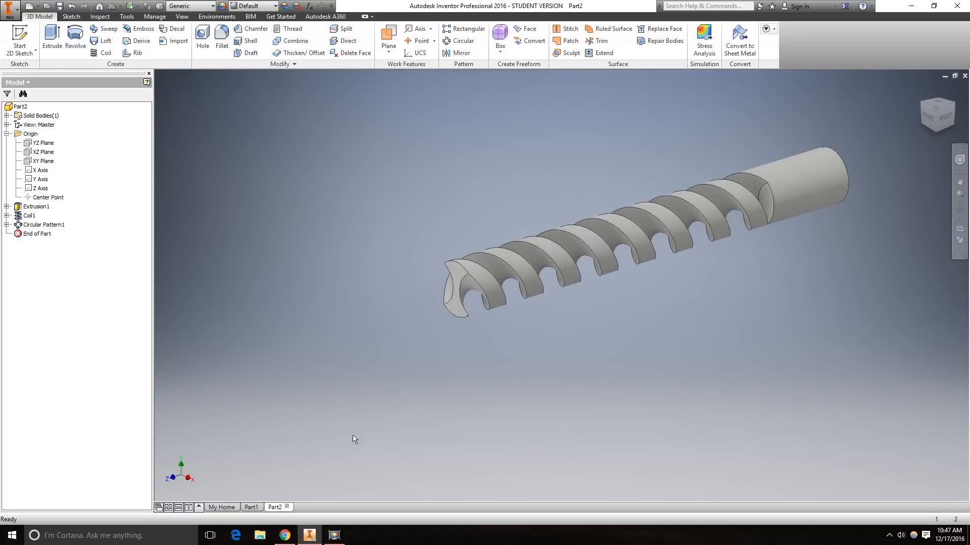
Create Sketch3 on the YZ Plane from the browser's Origin folder
click(30, 134)
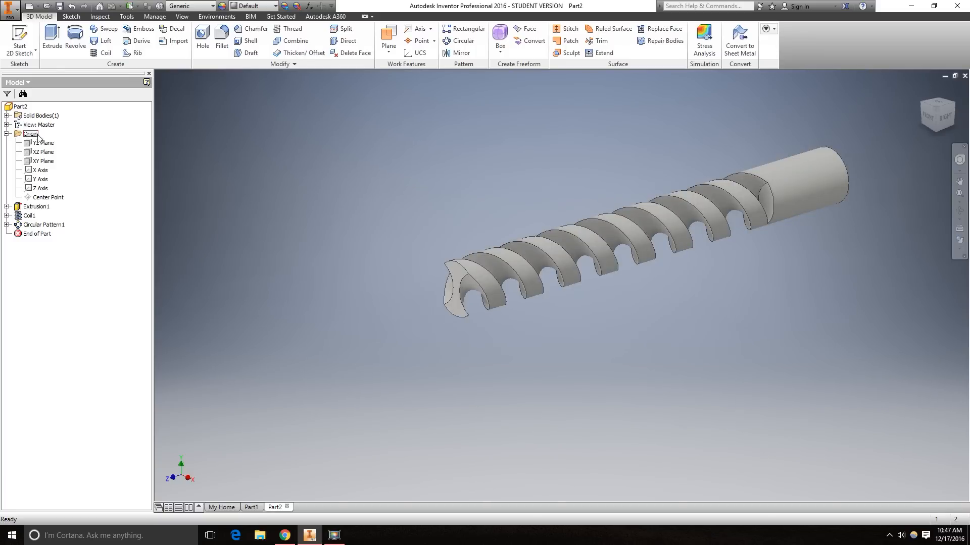
click(42, 143)
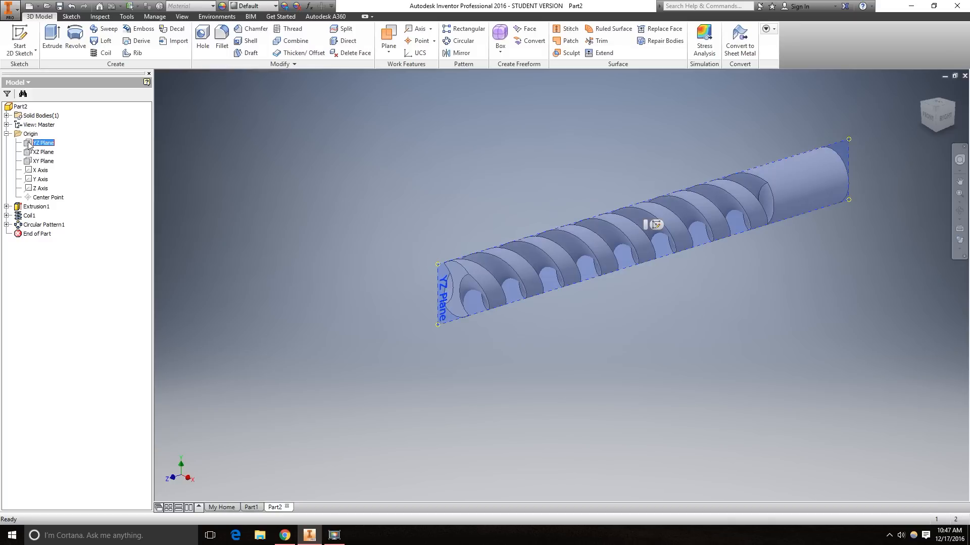
right_click(29, 133)
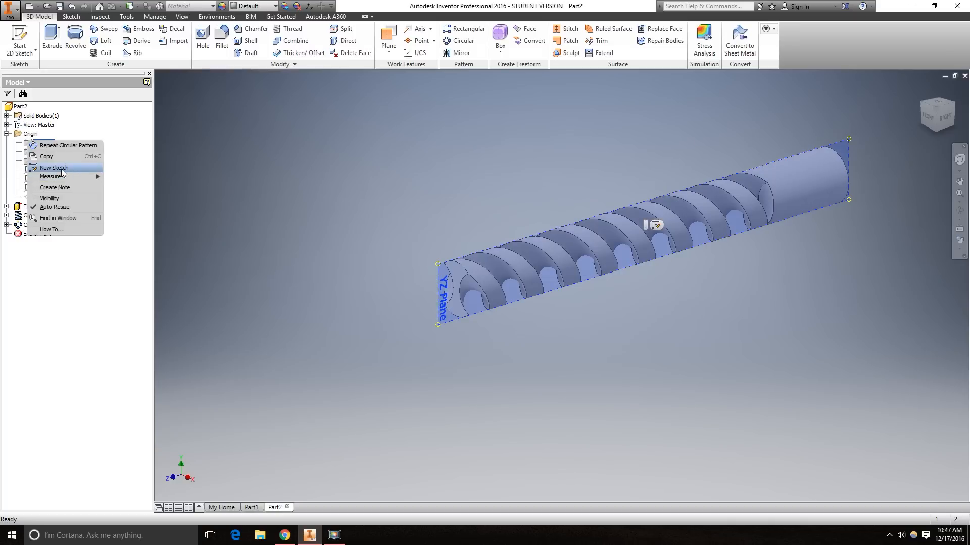
click(54, 168)
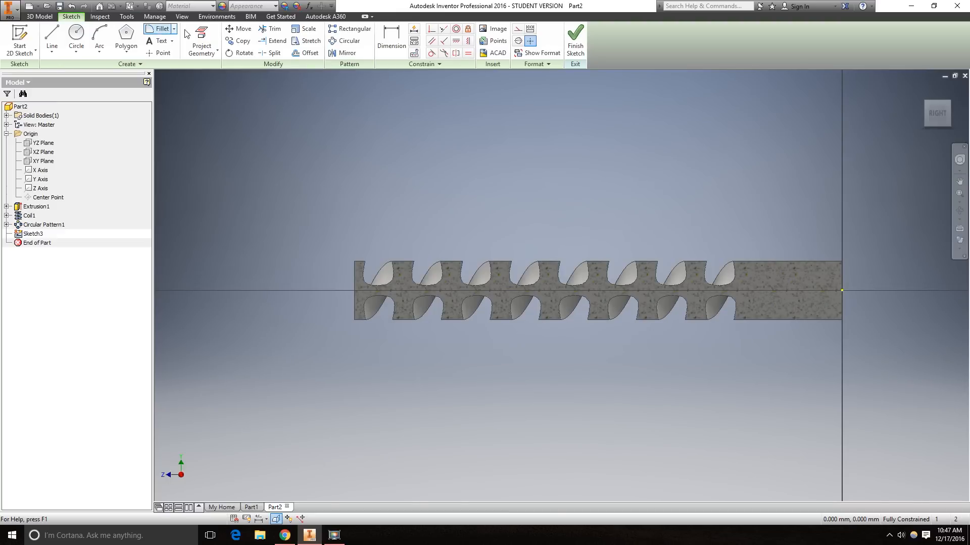
Draw a closed triangular tip profile with a 3 mm dimension at the bar's end
click(201, 41)
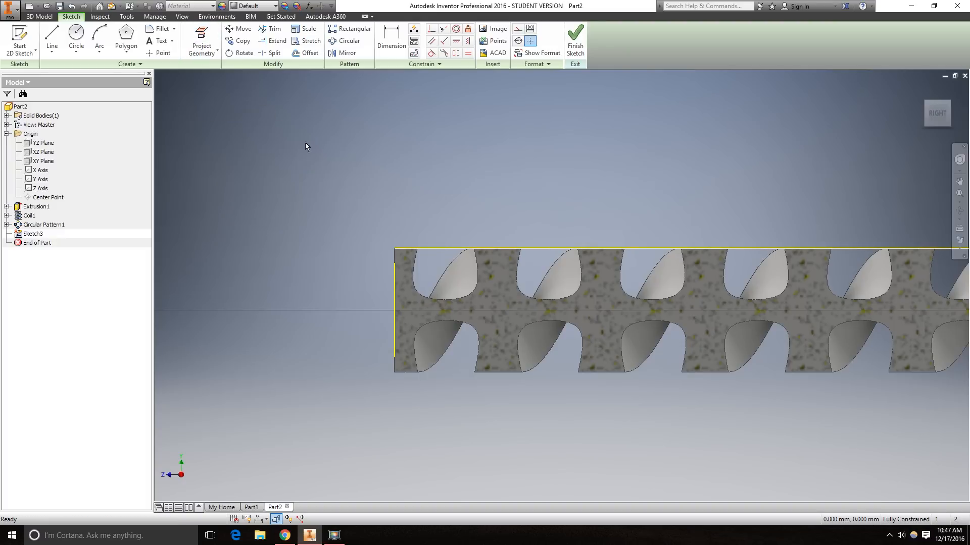
click(51, 38)
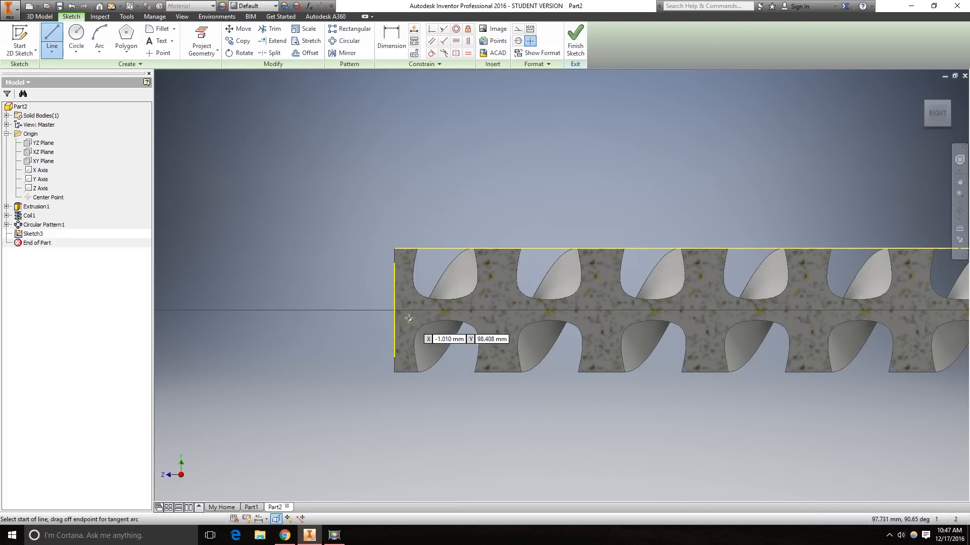
click(394, 303)
text(6.000)
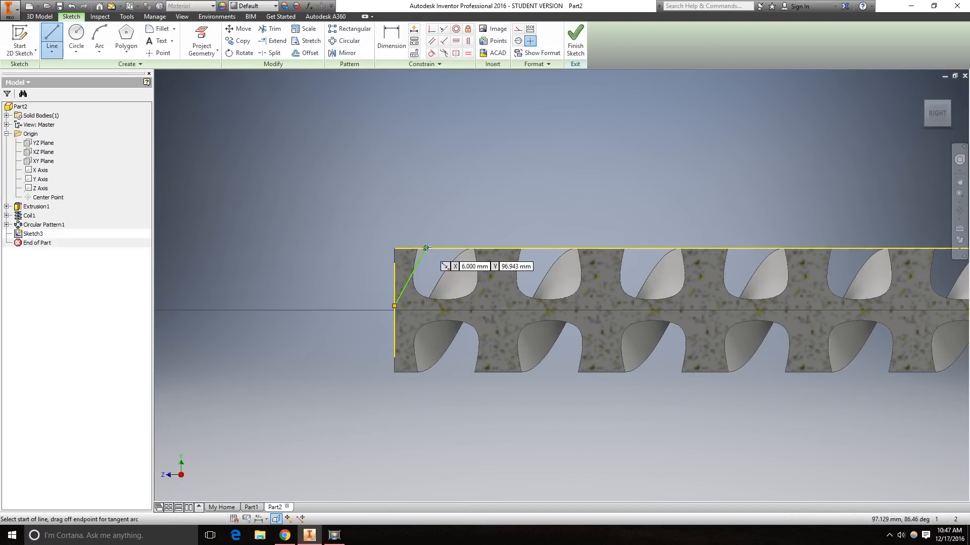
click(426, 248)
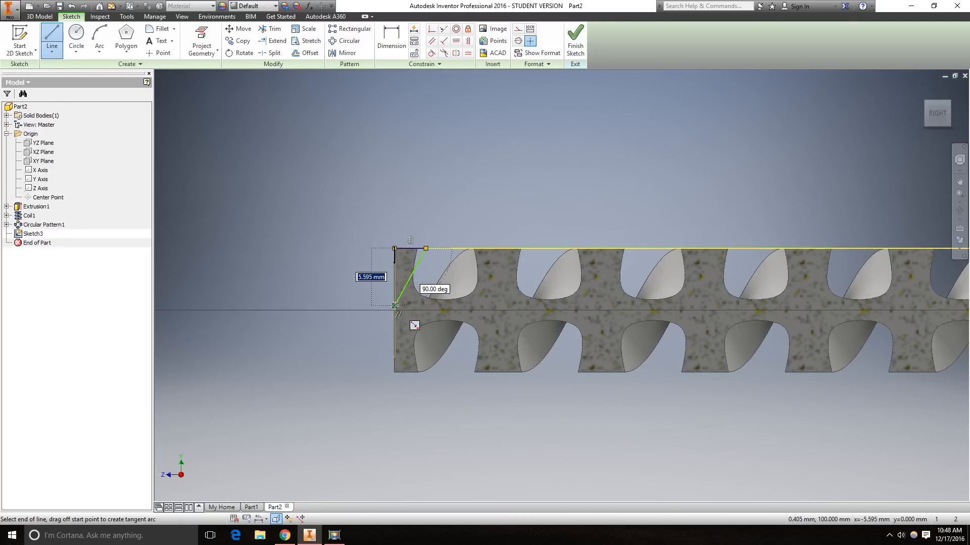
click(391, 36)
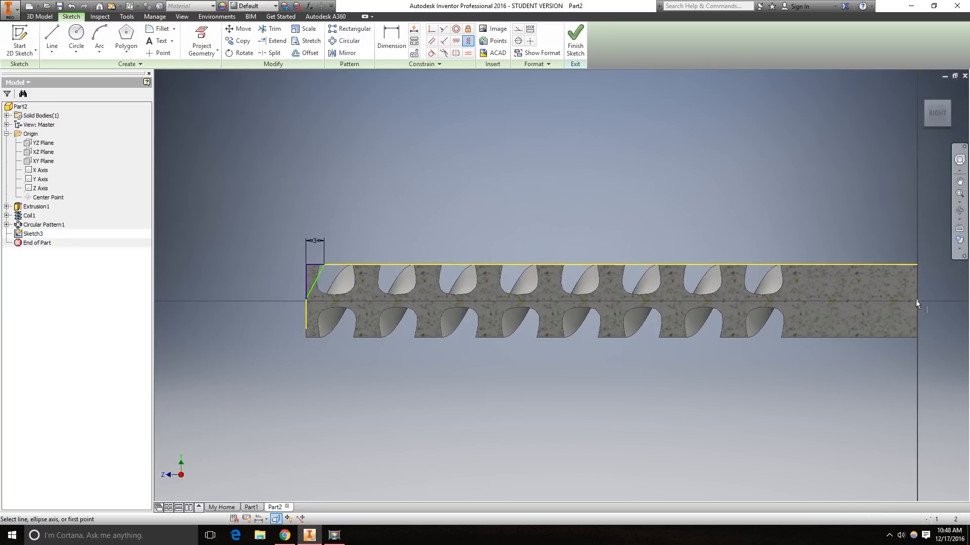
click(315, 275)
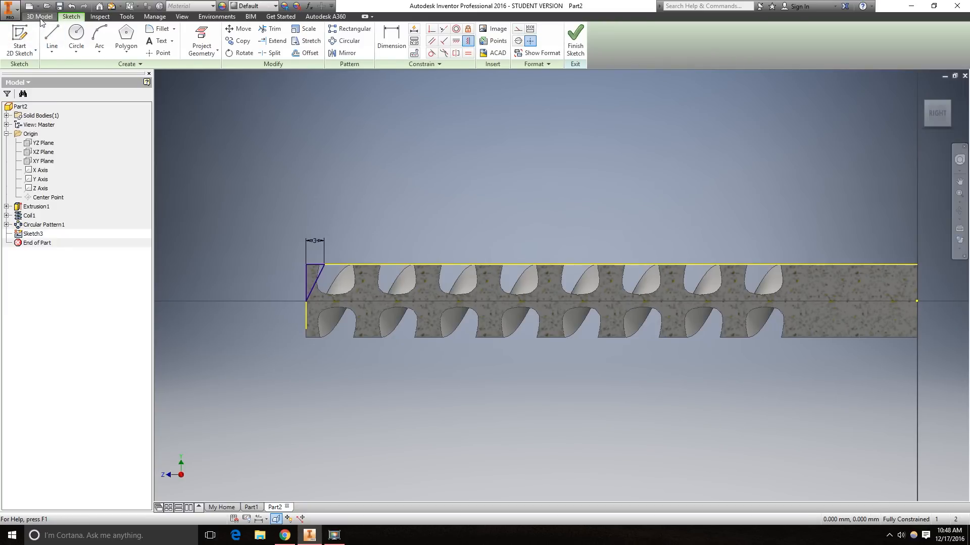
Revolve the triangle around the Z axis as a full cut, creating Revolution1
click(39, 16)
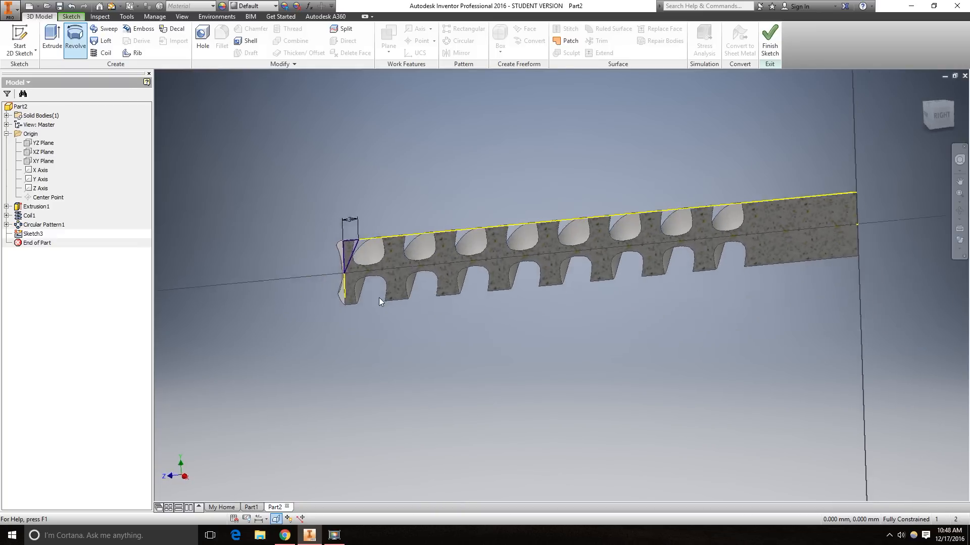
click(75, 39)
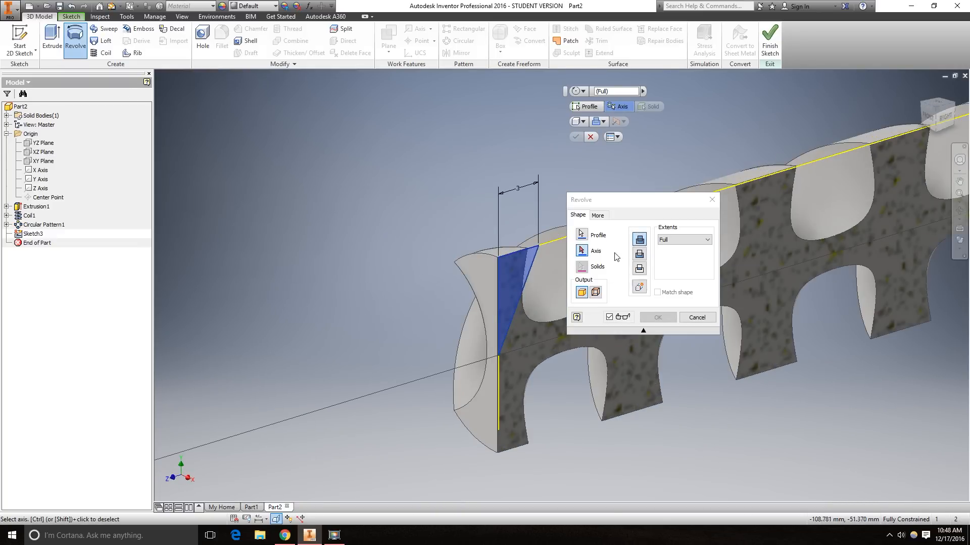
click(40, 187)
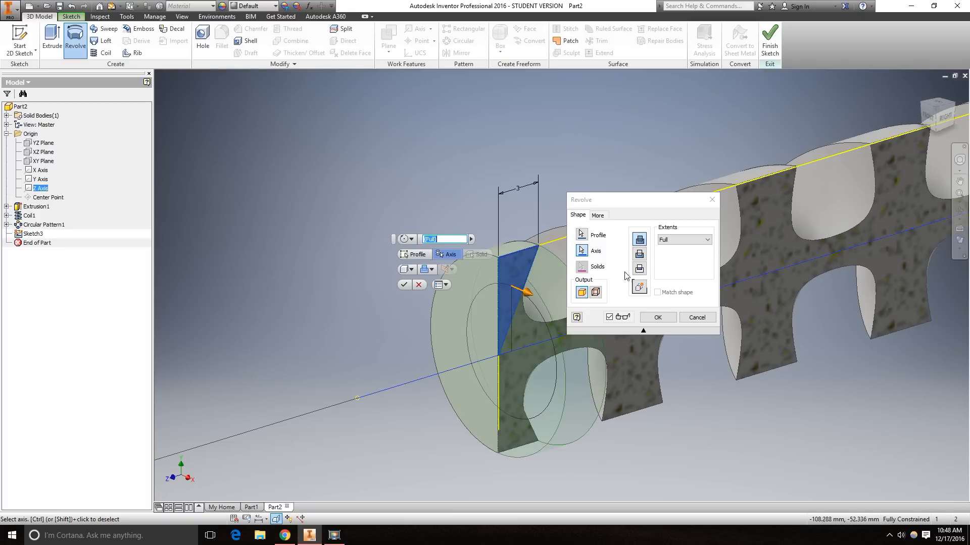
click(638, 253)
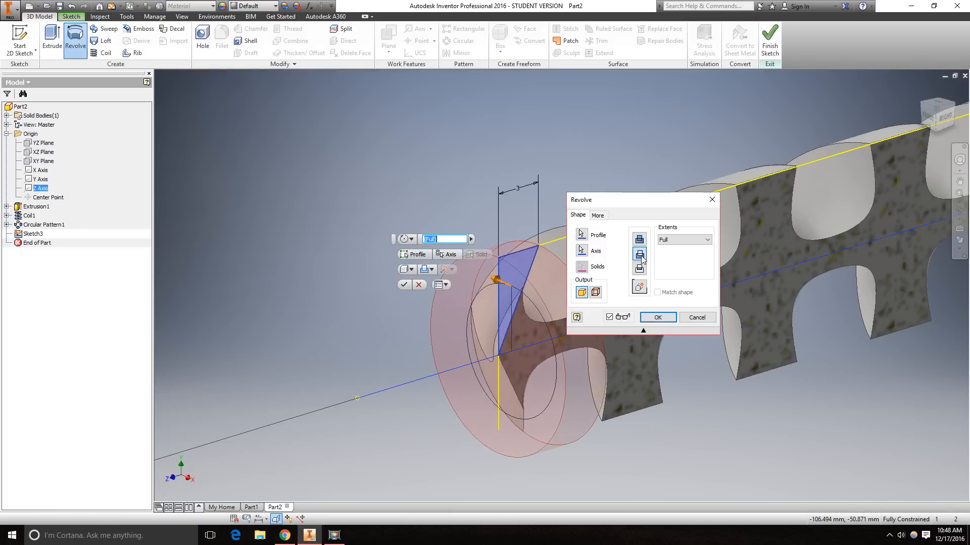
click(657, 317)
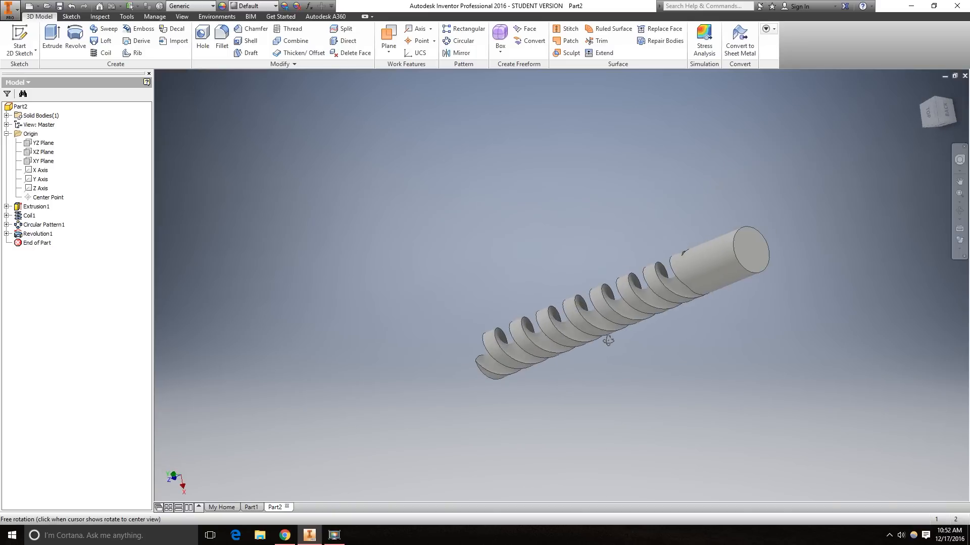
Sketch a six-sided polygon around the shank end's circular outline and finish Sketch4
click(752, 251)
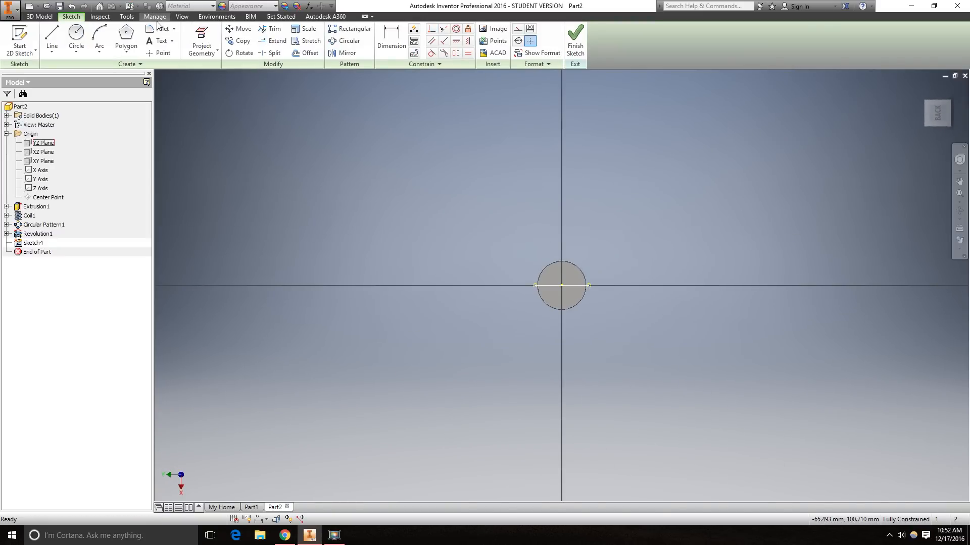
click(136, 45)
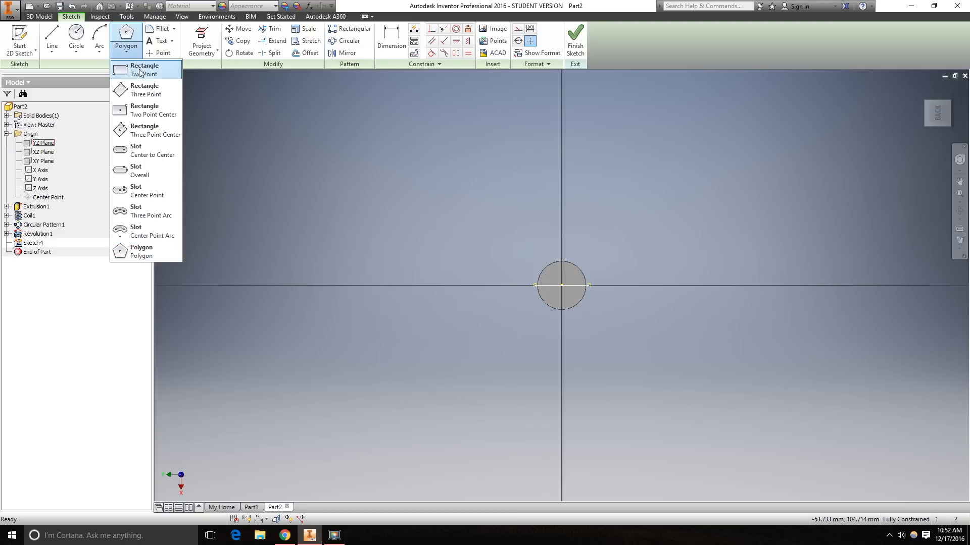
click(144, 69)
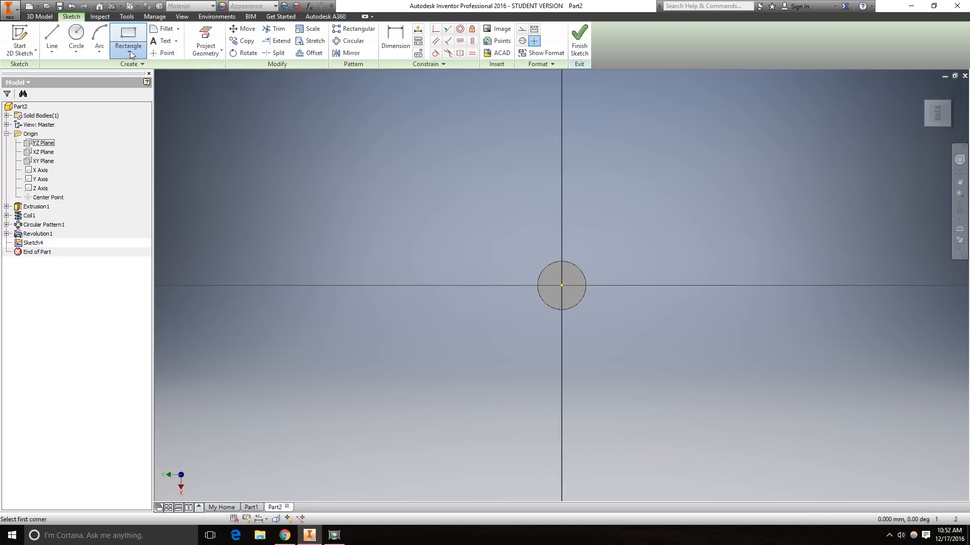
click(128, 56)
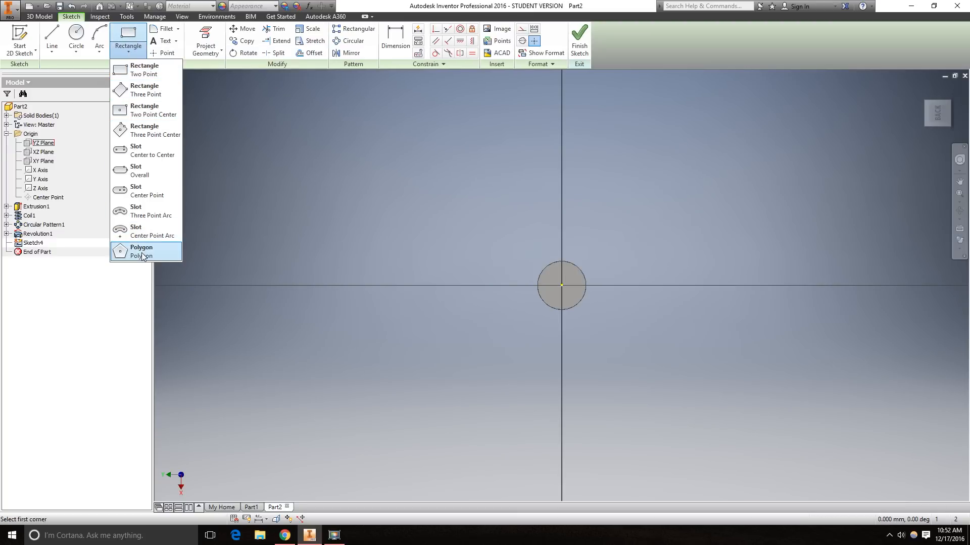
click(141, 252)
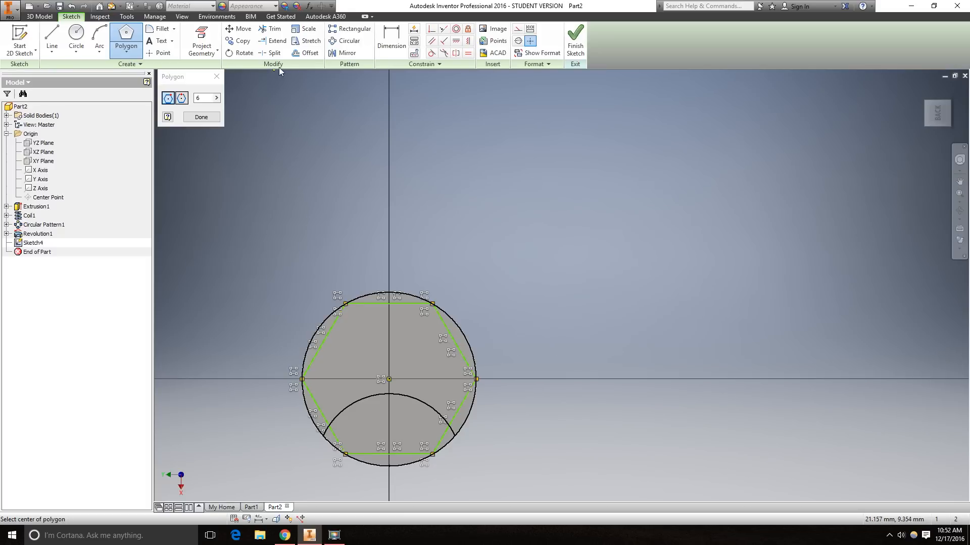
click(39, 16)
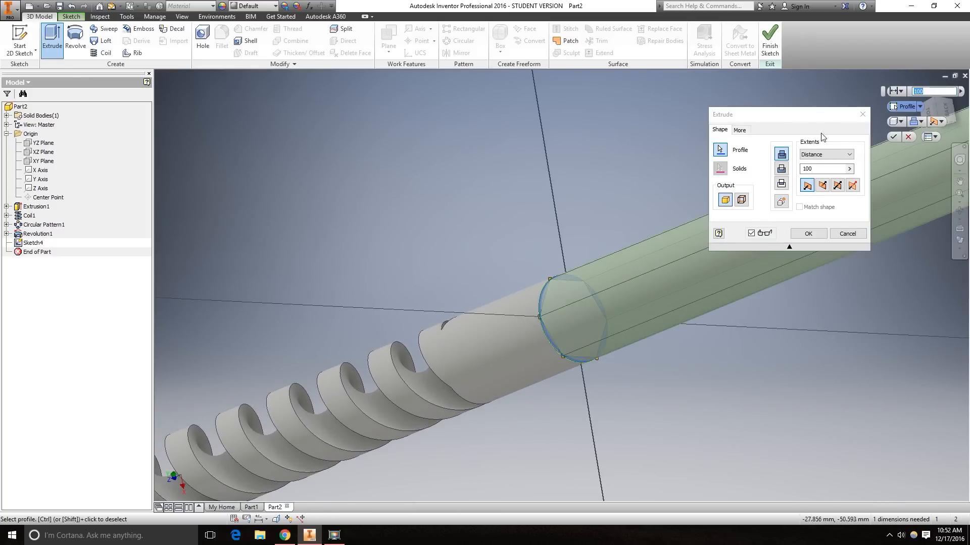
mouse_move(780, 168)
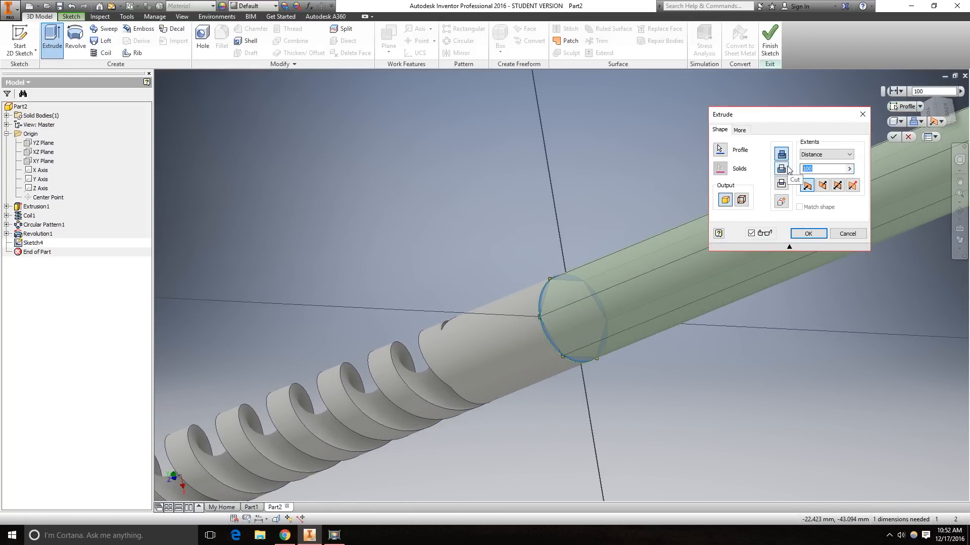
Cut 15 mm in the reversed direction outside the hexagon, leaving a hexagonal shank
text(15)
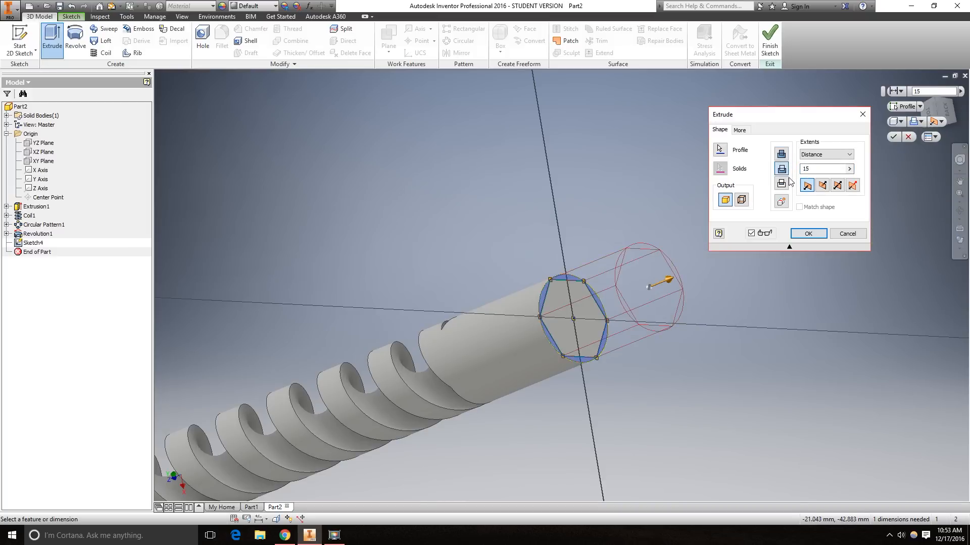
click(822, 185)
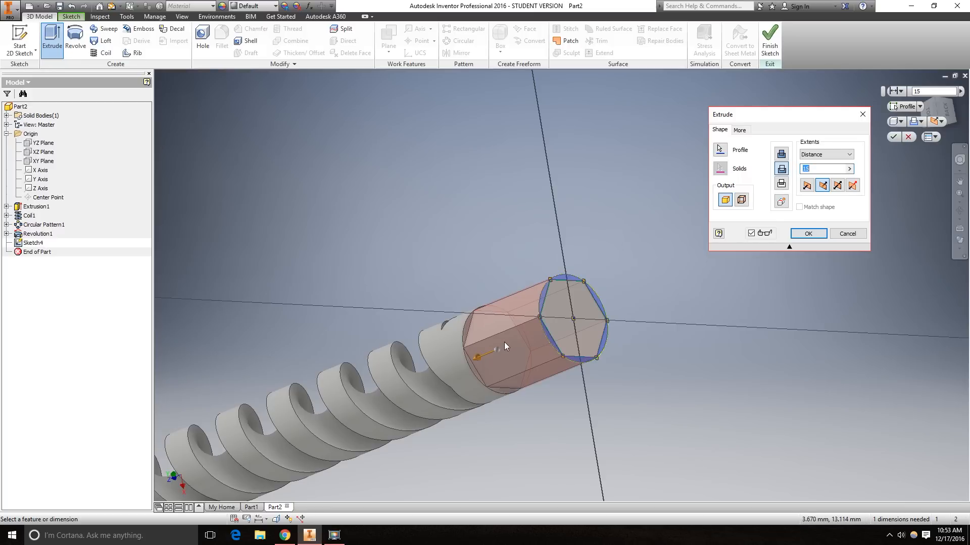
mouse_move(848, 233)
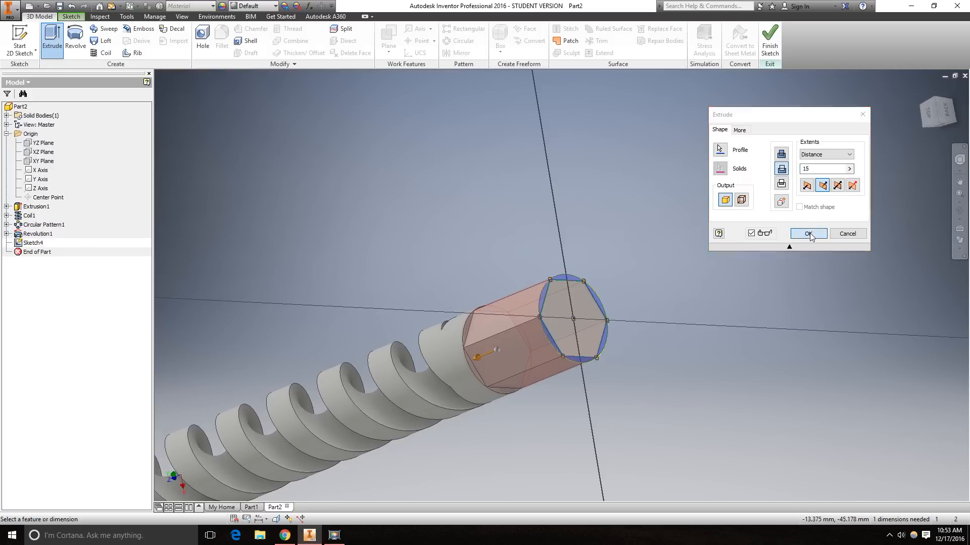
click(807, 234)
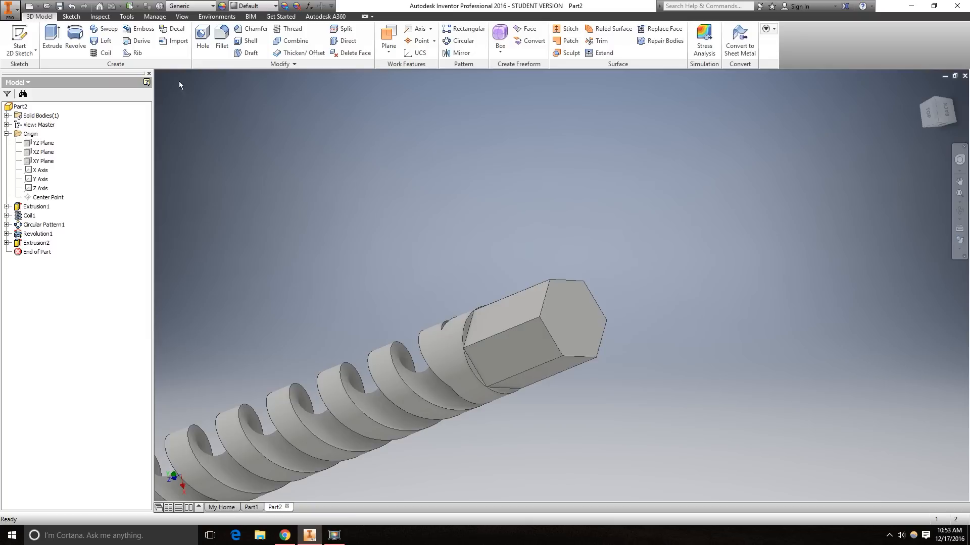
Fillet the six edges at the hexagonal shank junction with radius 1
click(221, 41)
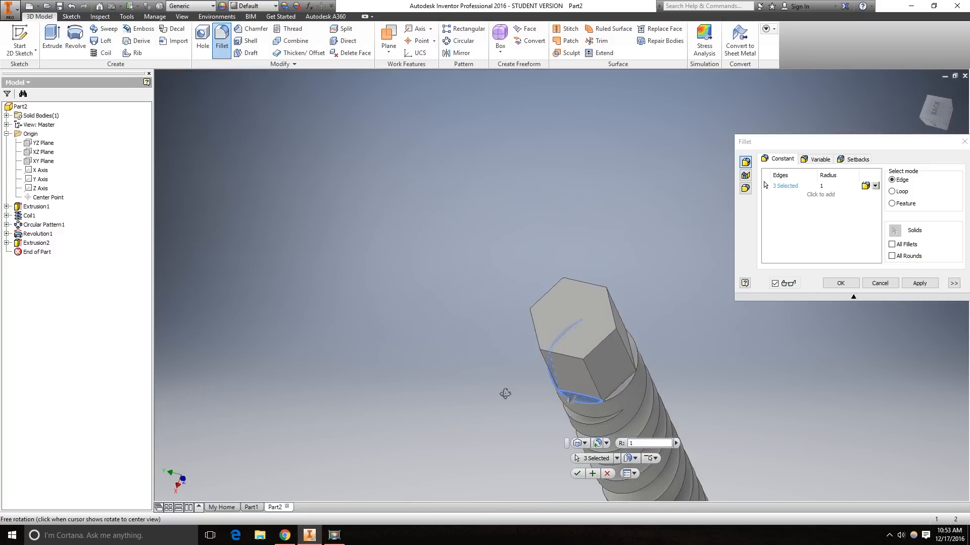
click(625, 381)
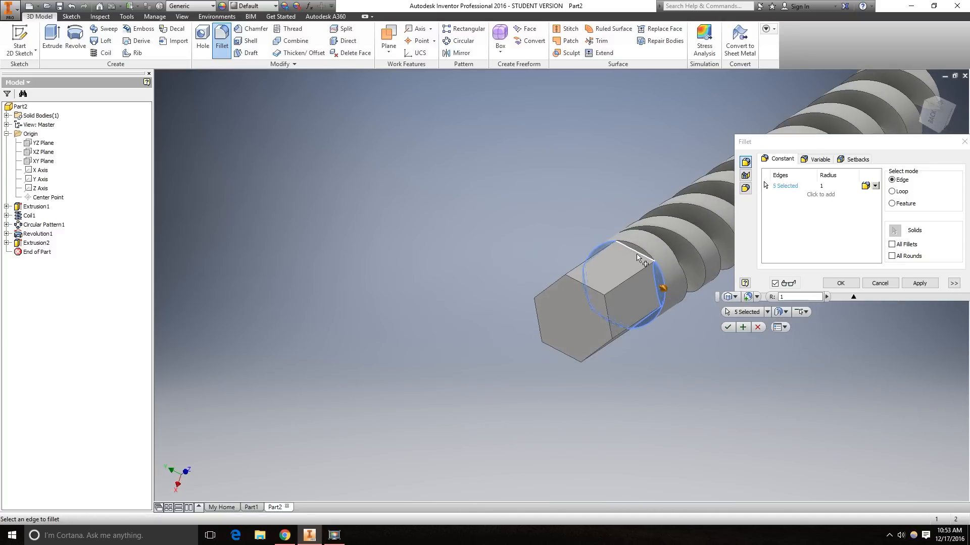
click(627, 248)
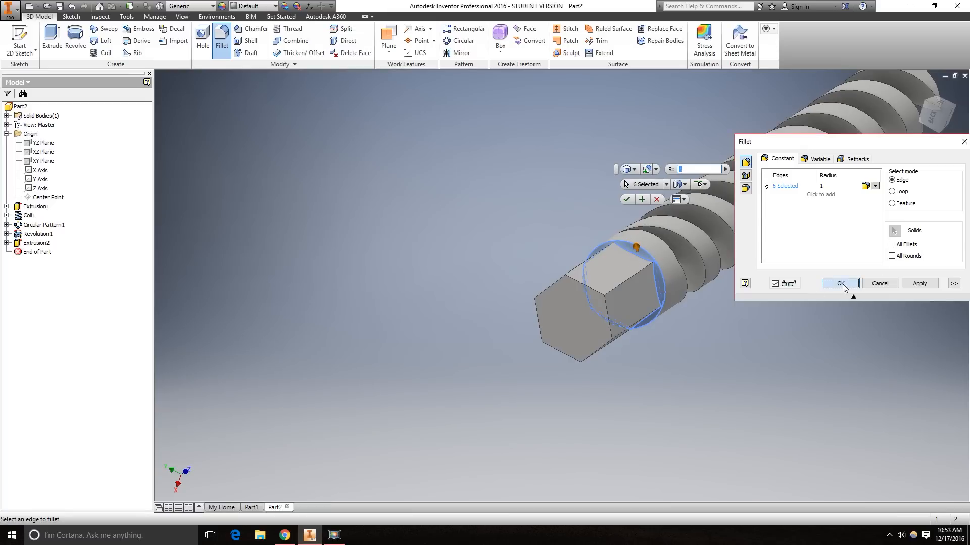
click(839, 283)
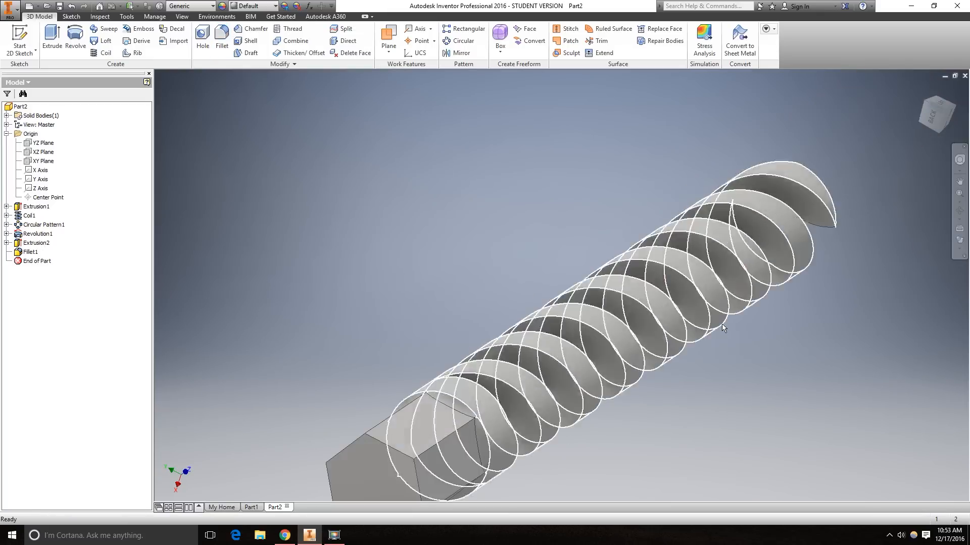